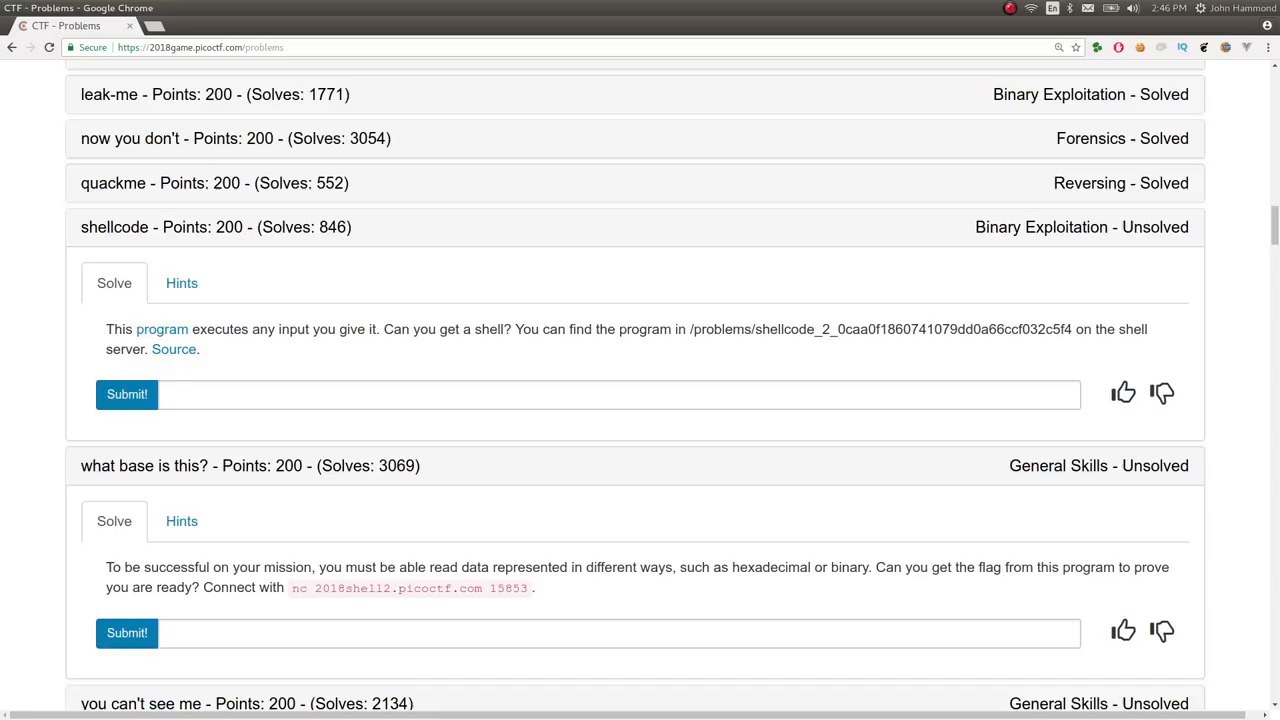
pyautogui.moveTo(91, 367)
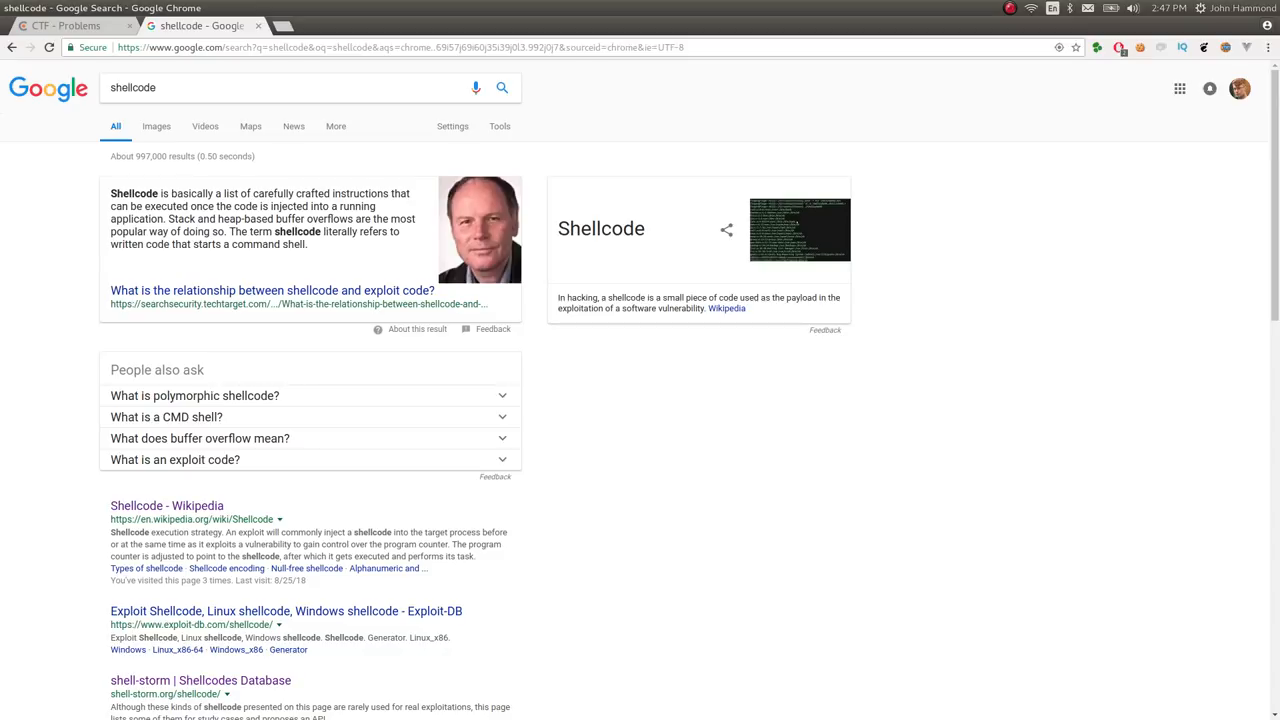
# Open the 'Shellcode - Wikipedia' article from the Google search results
pyautogui.click(166, 505)
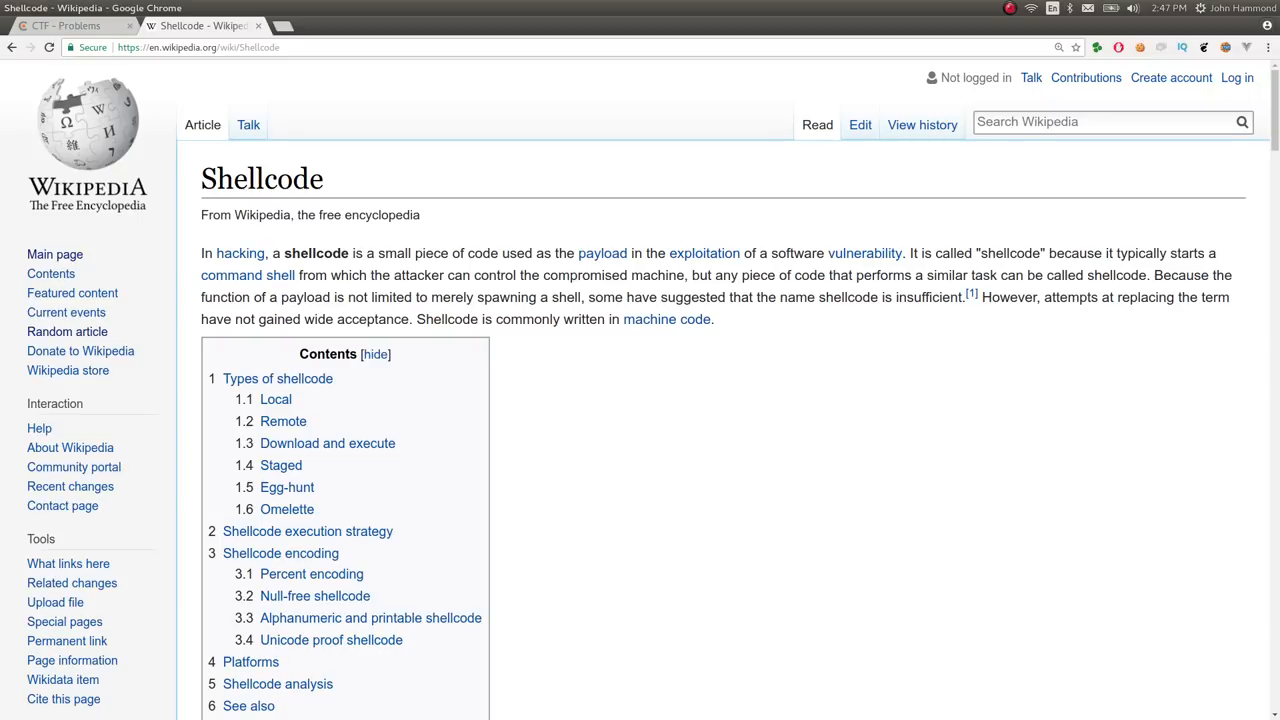
pyautogui.moveTo(936, 463)
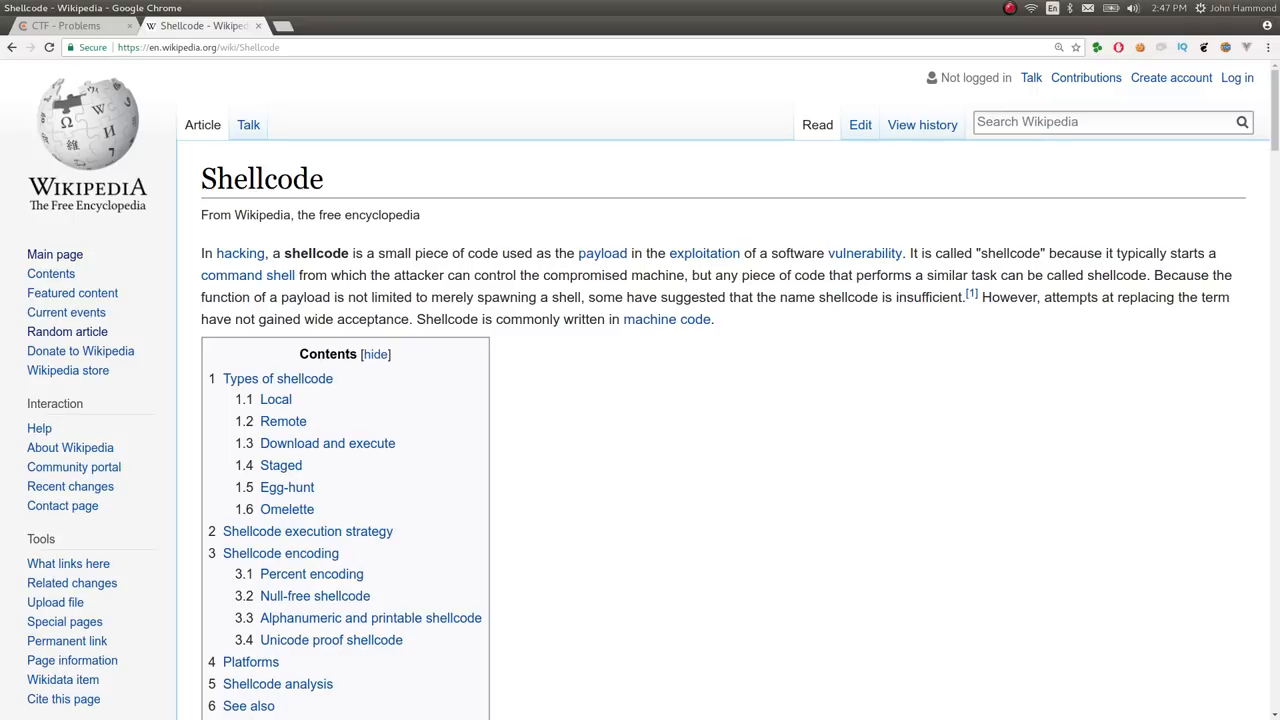
# Switch back to the 'CTF - Problems' tab showing the shellcode challenge
pyautogui.click(65, 25)
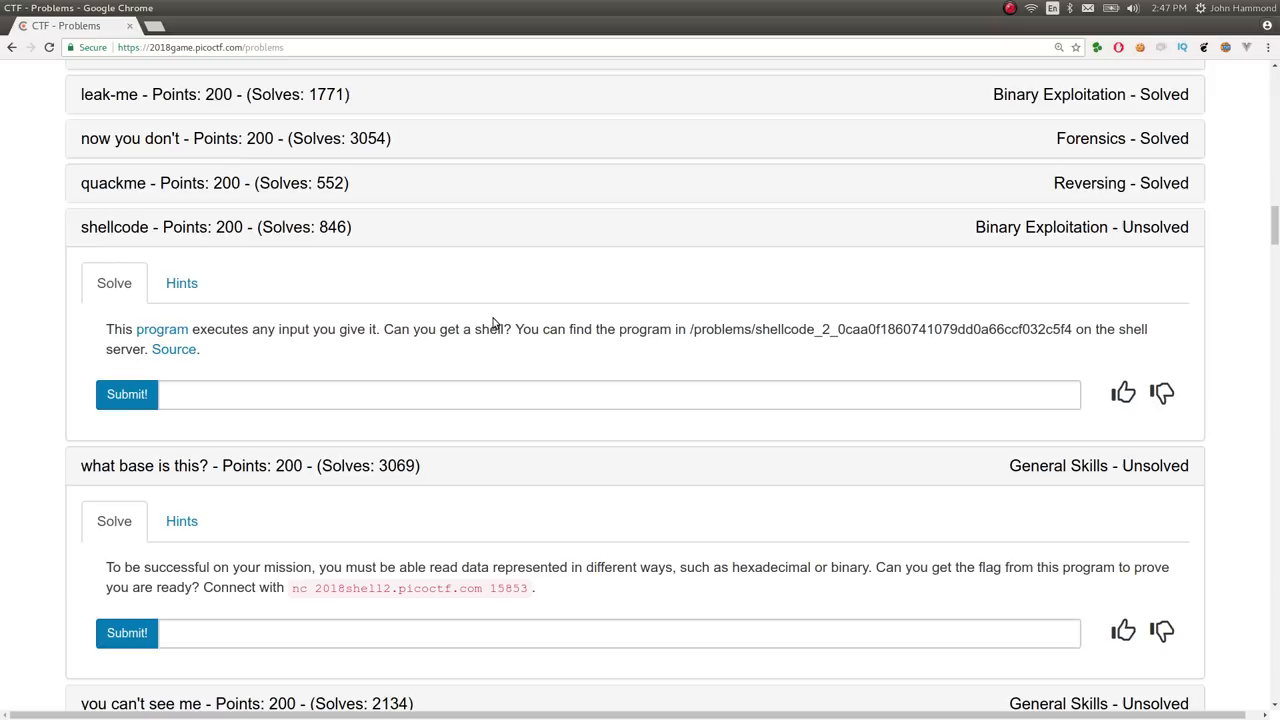
pyautogui.moveTo(243, 345)
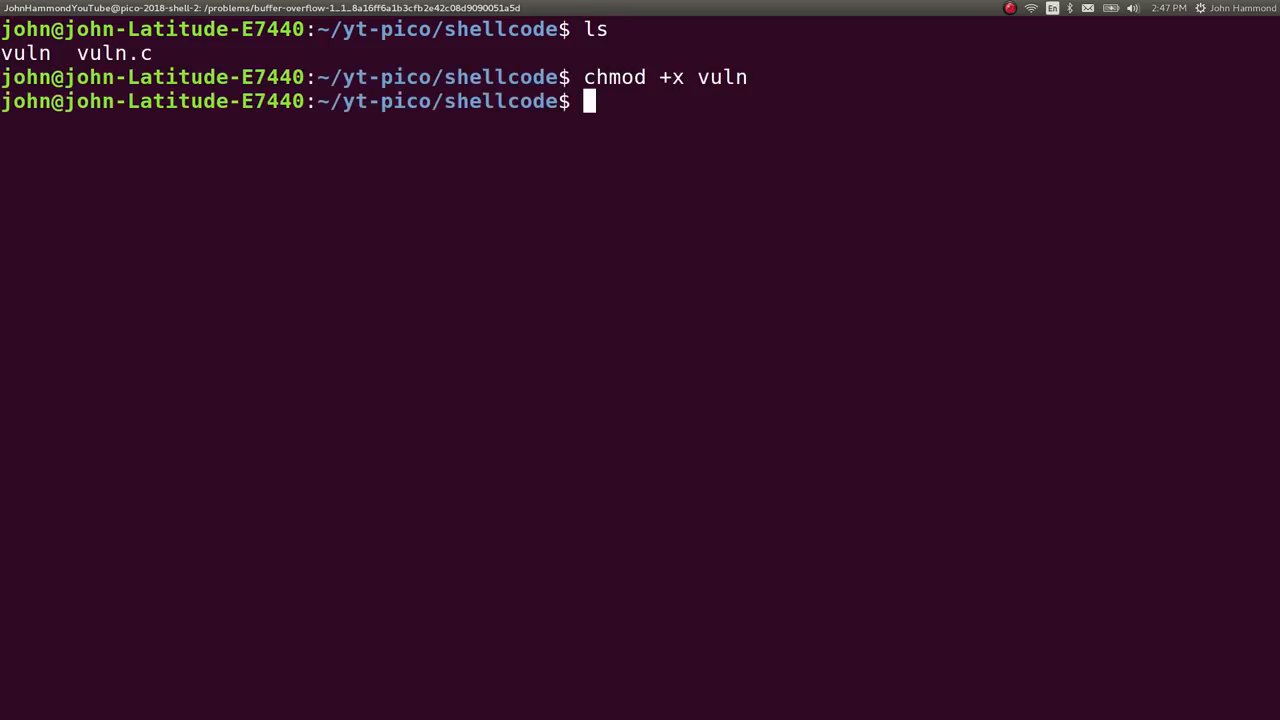
# Open vuln.c in Sublime Text with the subl command
pyautogui.write('subl v')
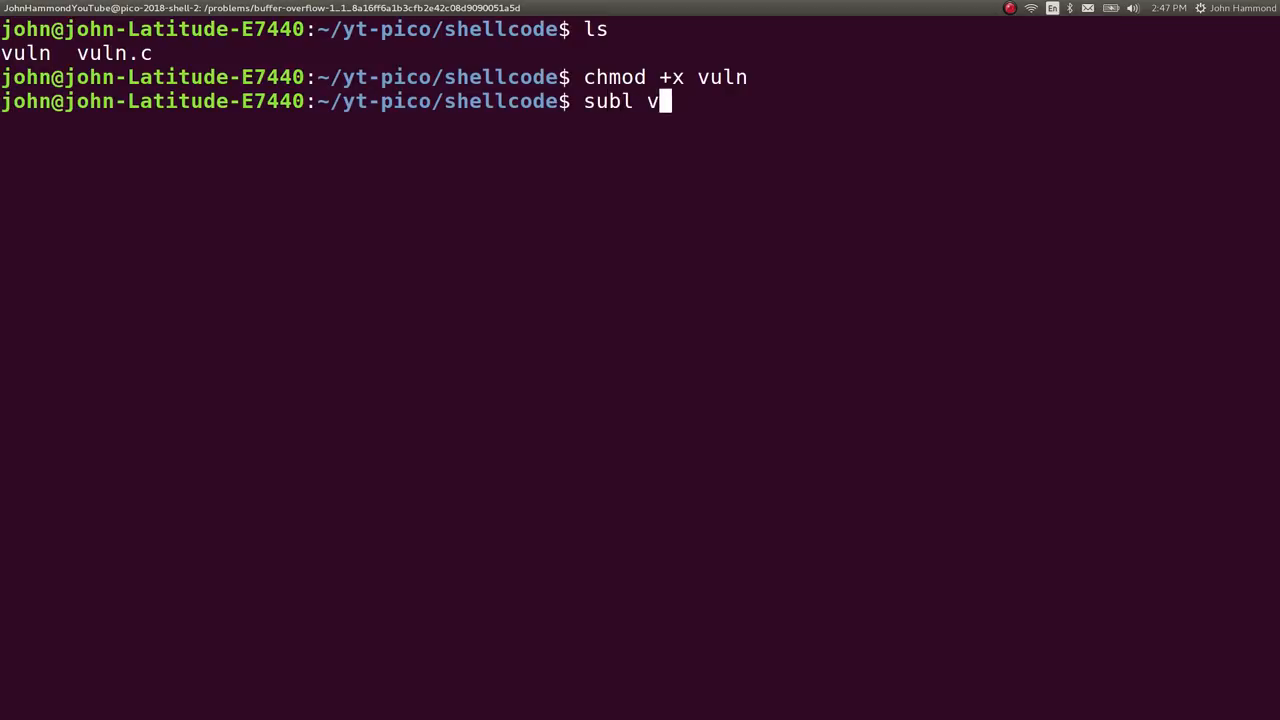
pyautogui.press('Return')
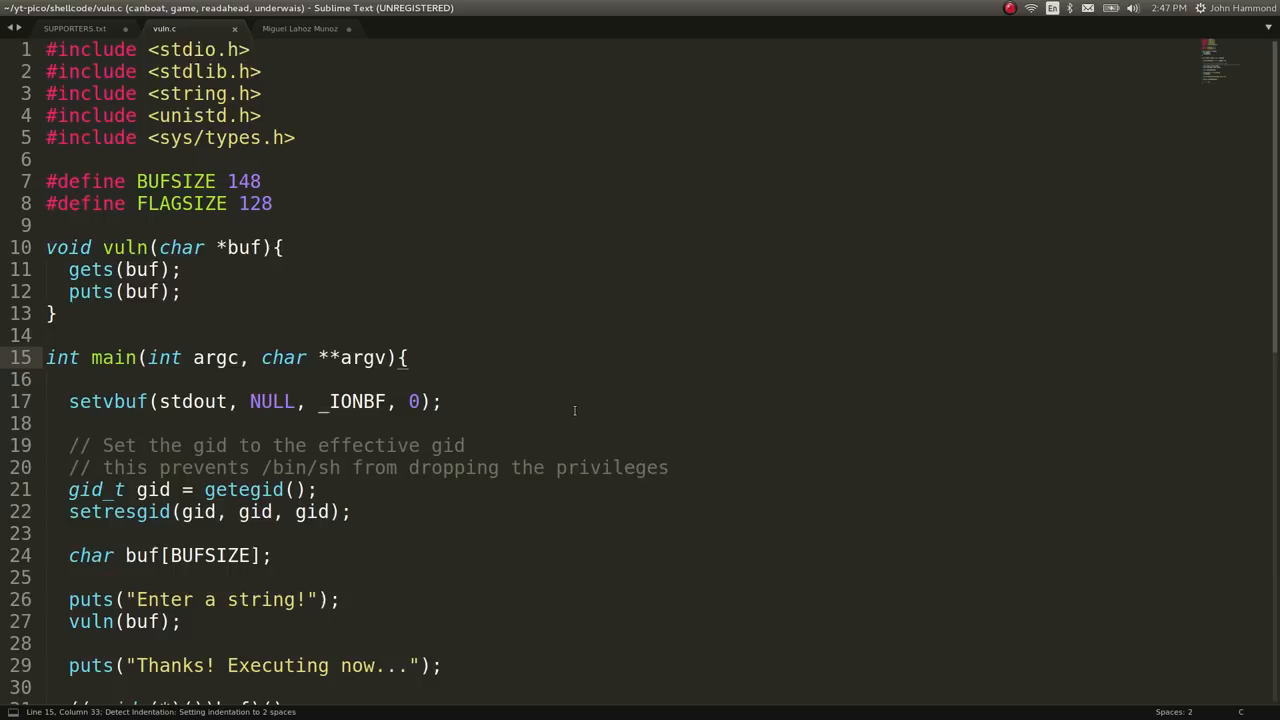
# Read vuln.c down to the end, where buf is executed
pyautogui.scroll(-3)
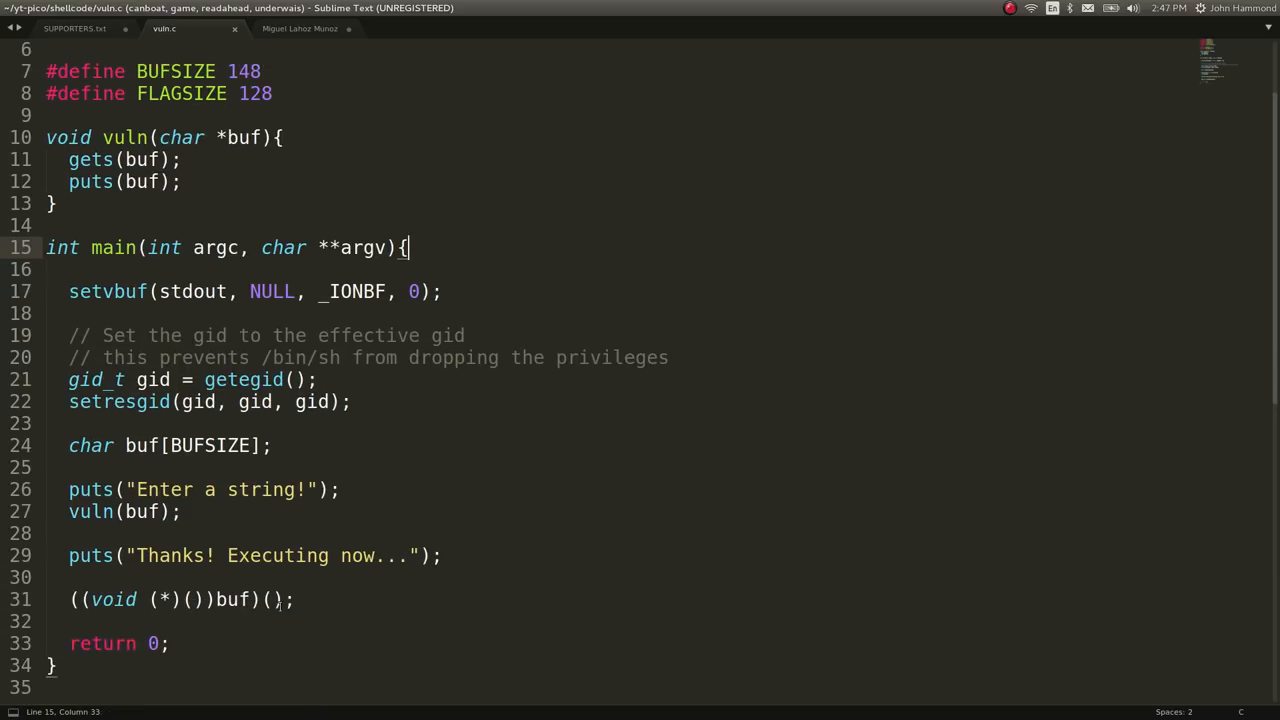
pyautogui.doubleClick(144, 511)
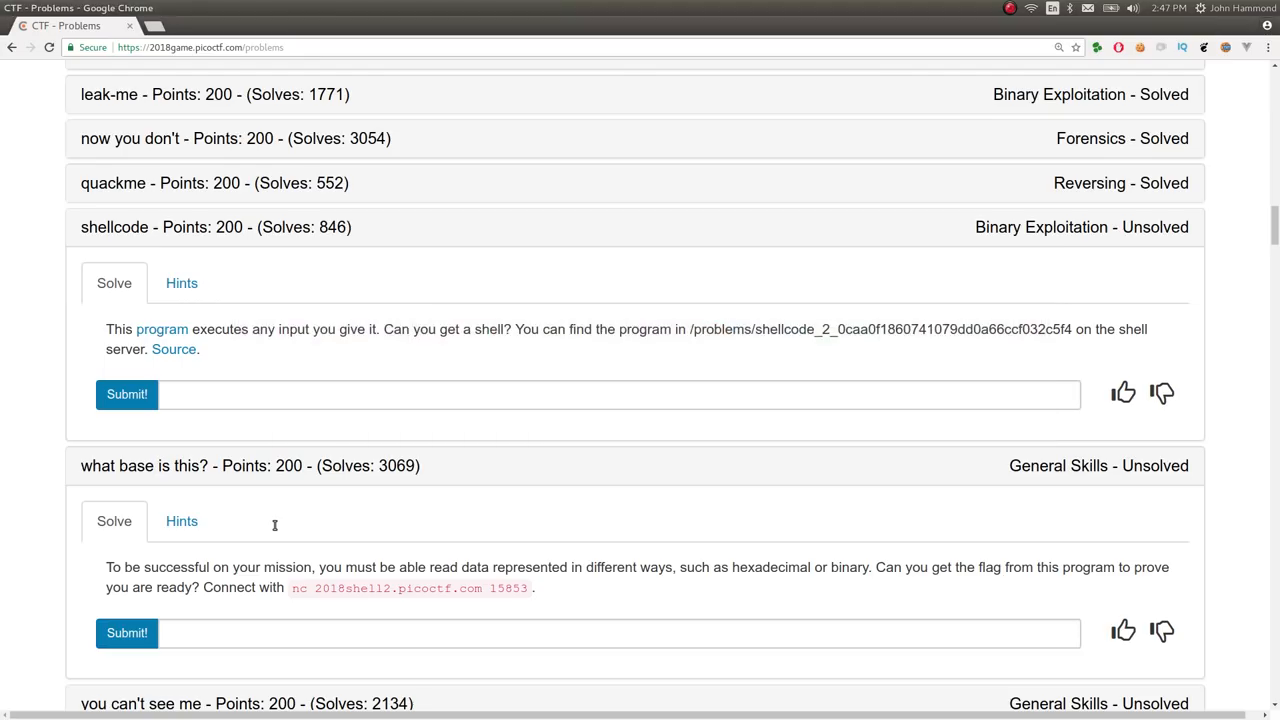
# Open the shell-storm.org shellcode database and scroll to the Linux/x86 listings
pyautogui.write('shellcode')
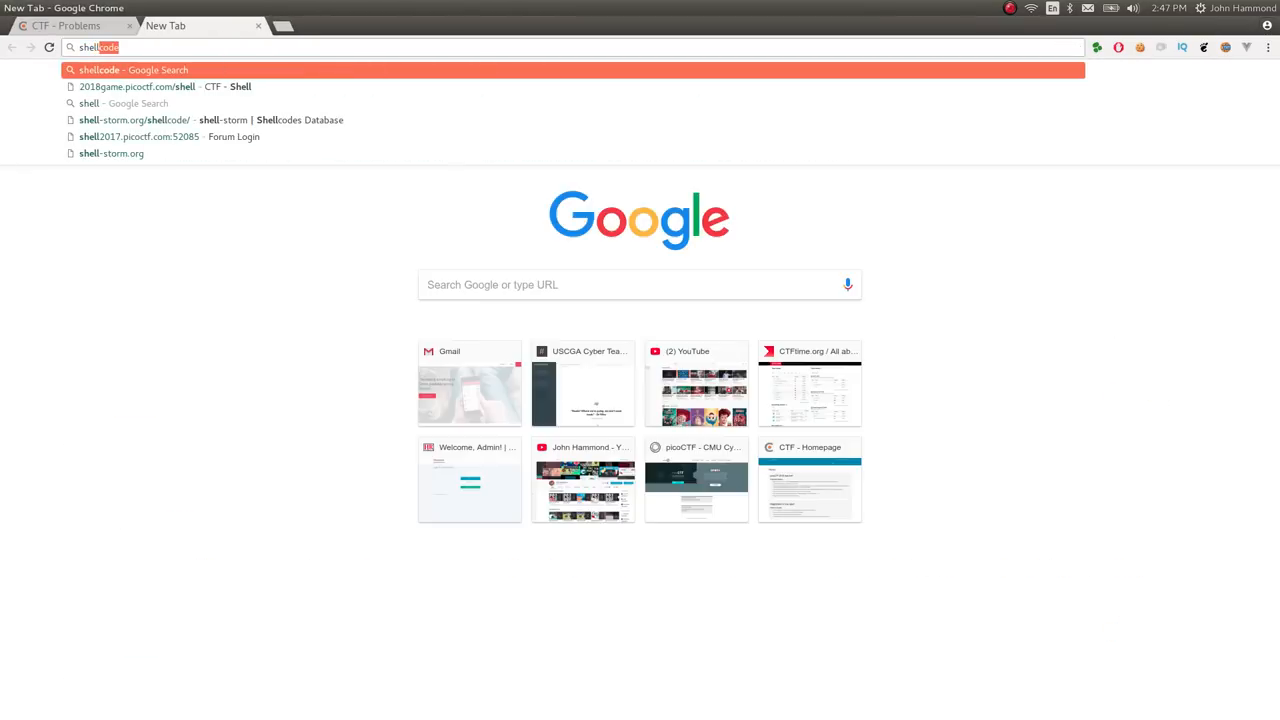
pyautogui.click(135, 120)
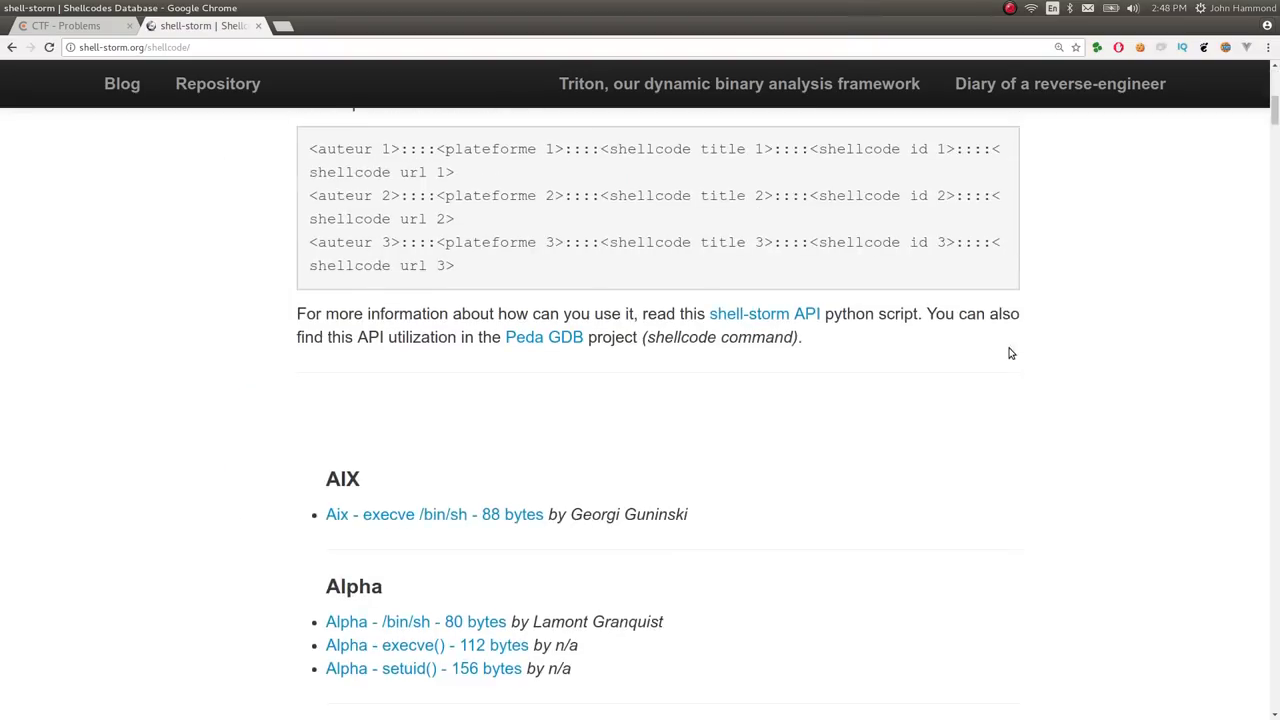
pyautogui.scroll(-3)
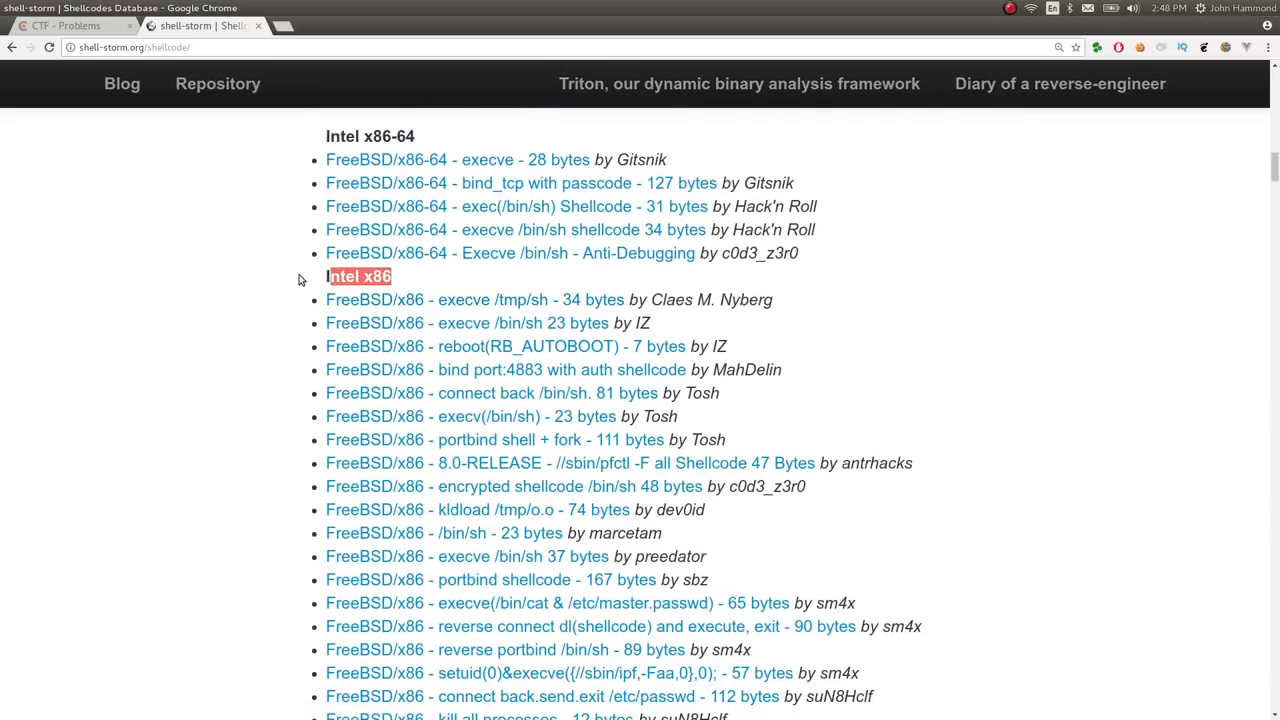
pyautogui.scroll(-3)
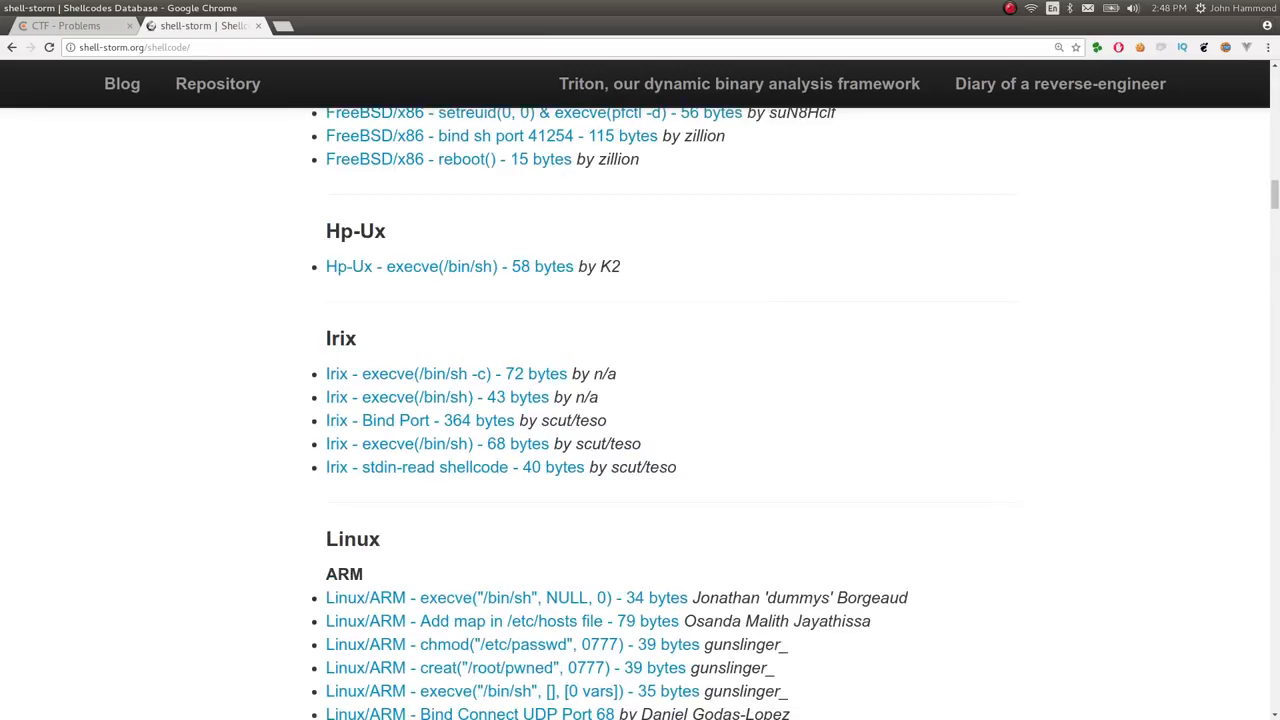
pyautogui.scroll(-3)
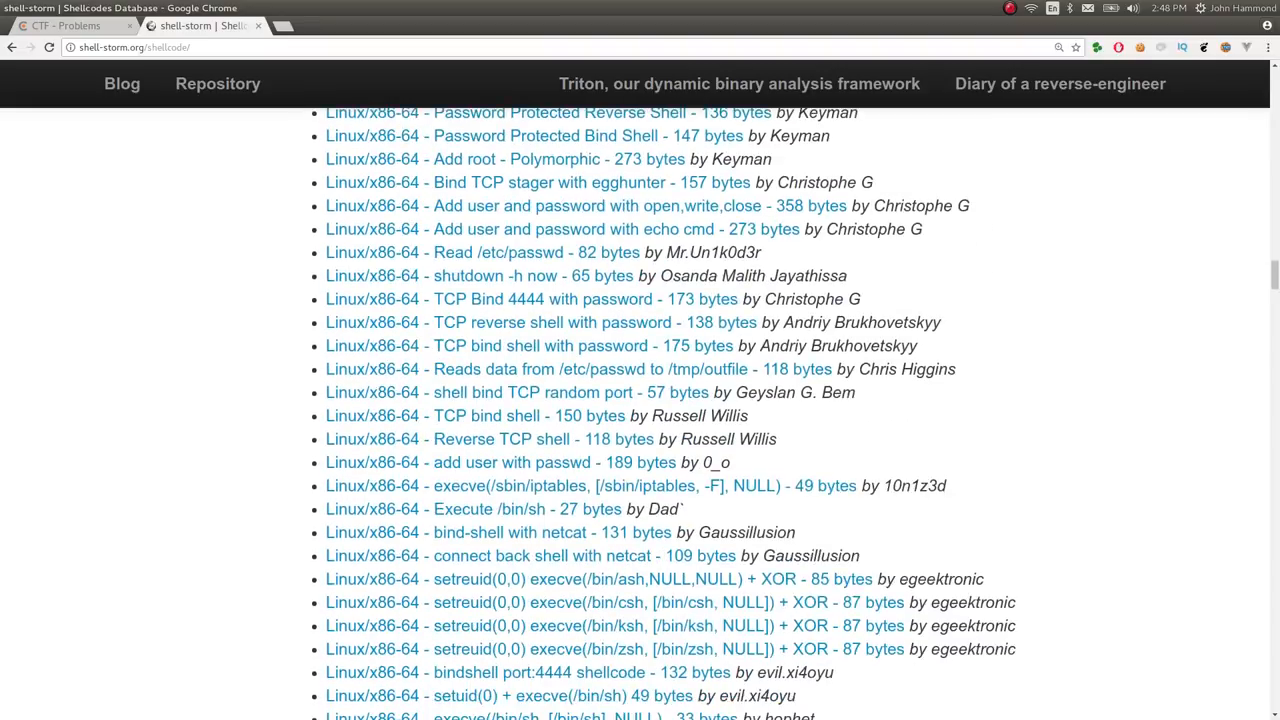
pyautogui.scroll(-3)
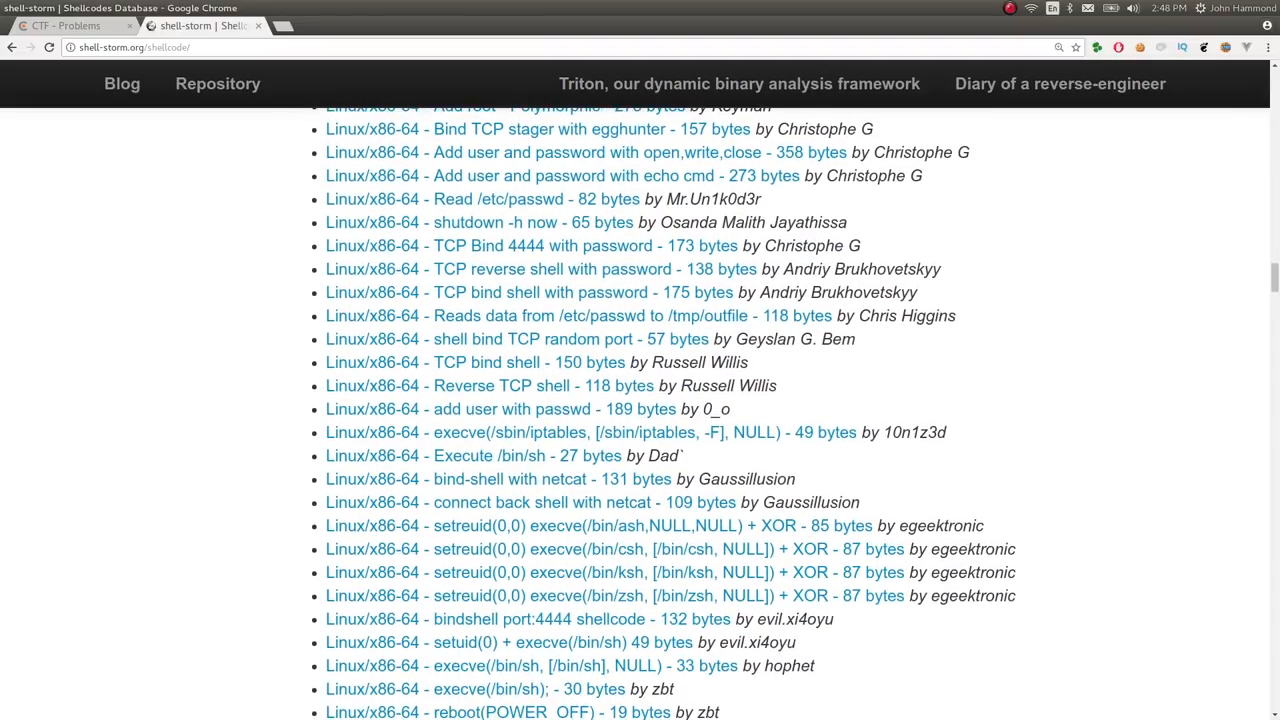
pyautogui.scroll(-3)
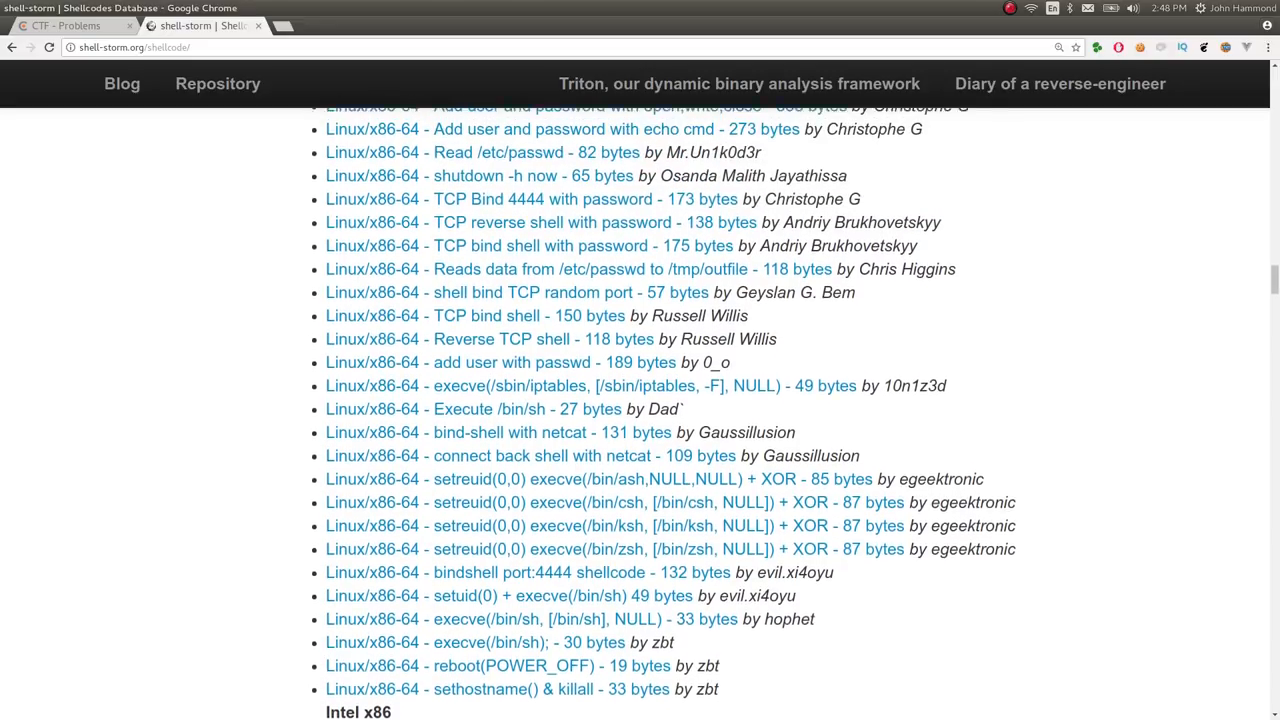
pyautogui.scroll(-3)
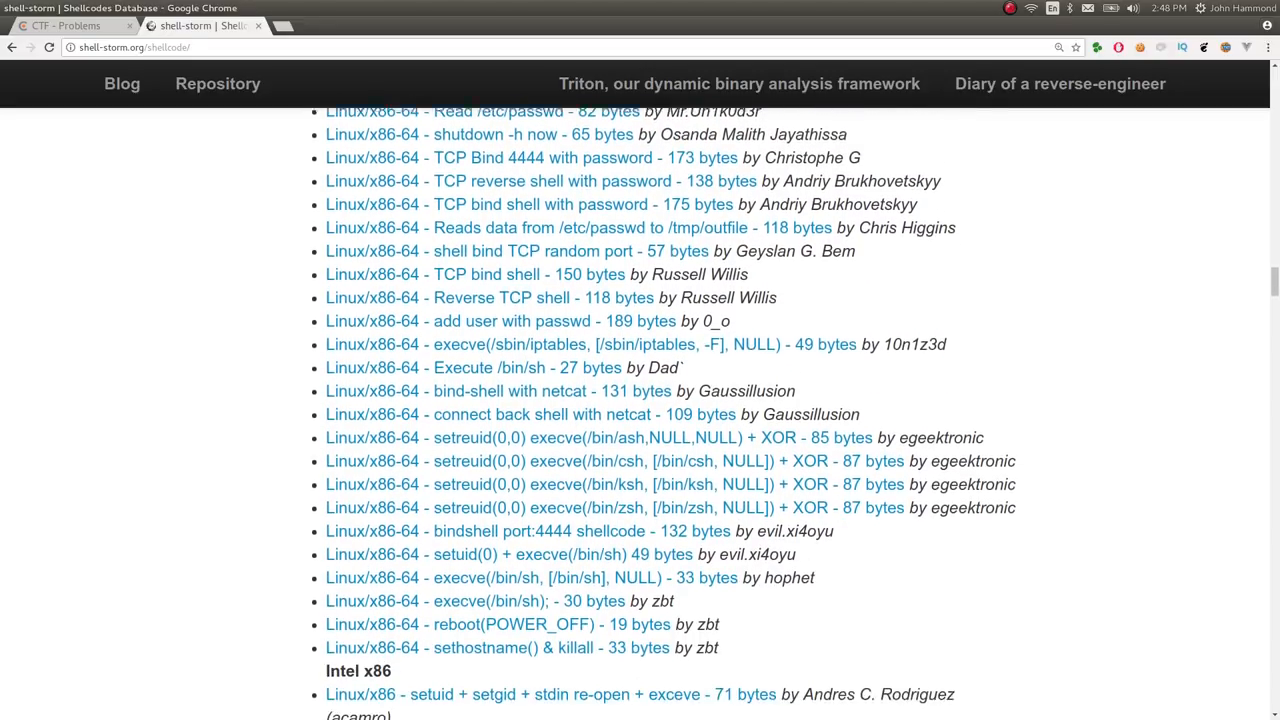
pyautogui.scroll(-3)
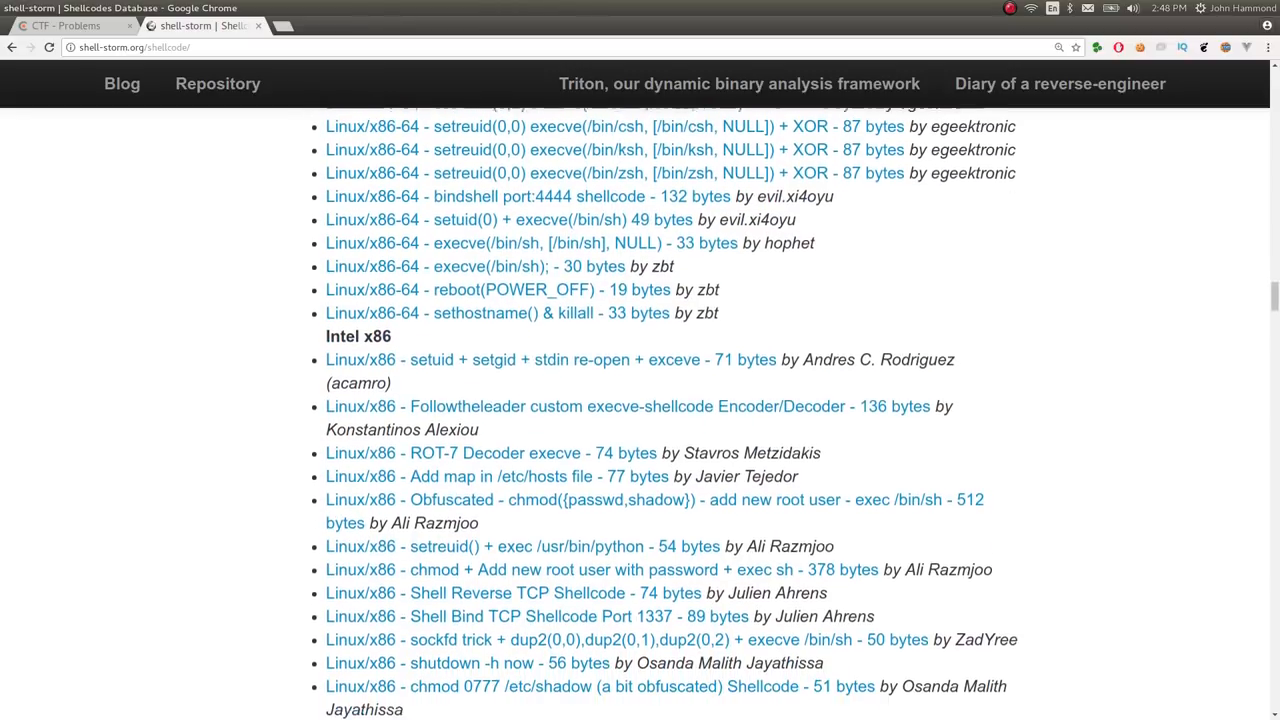
pyautogui.scroll(-3)
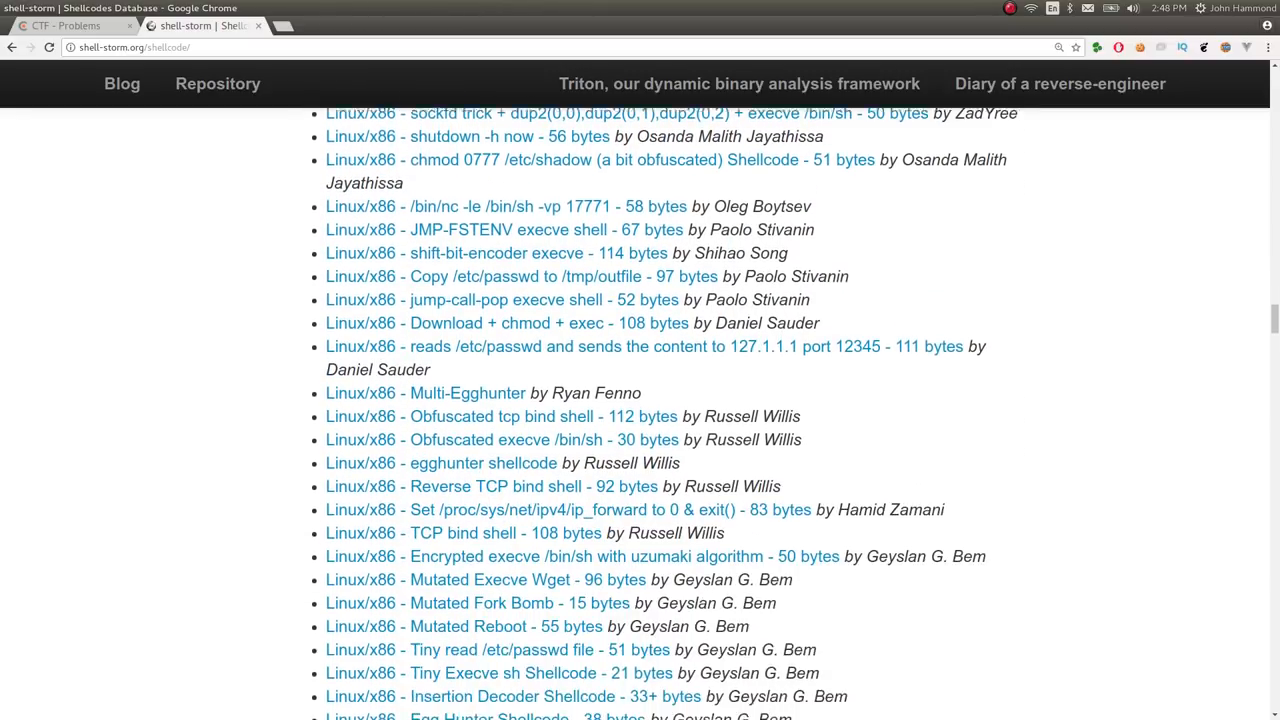
pyautogui.scroll(-3)
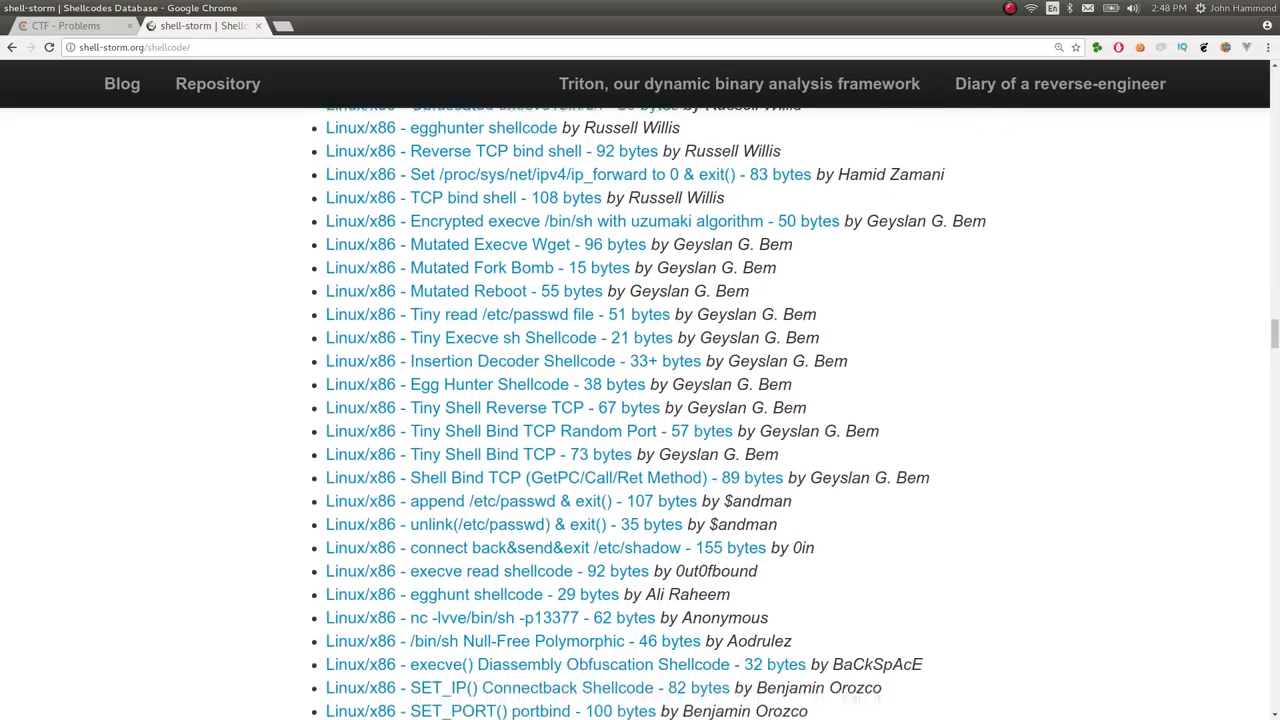
pyautogui.scroll(-3)
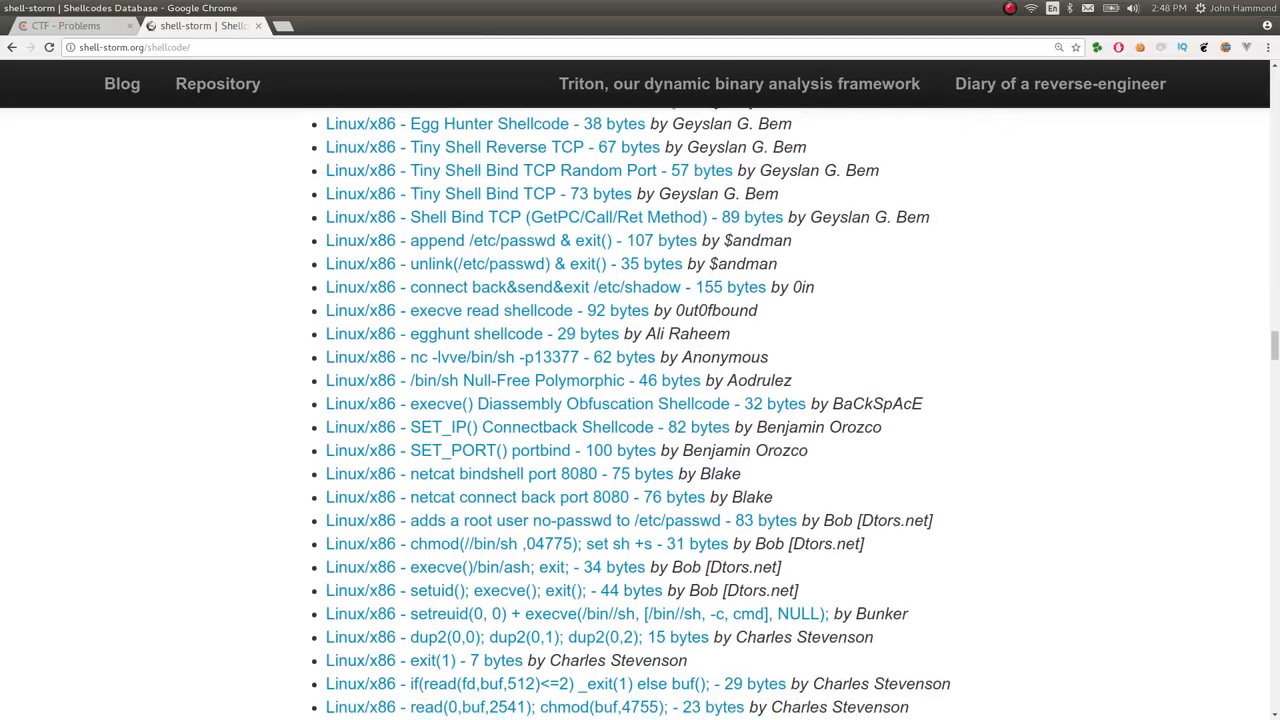
pyautogui.scroll(-3)
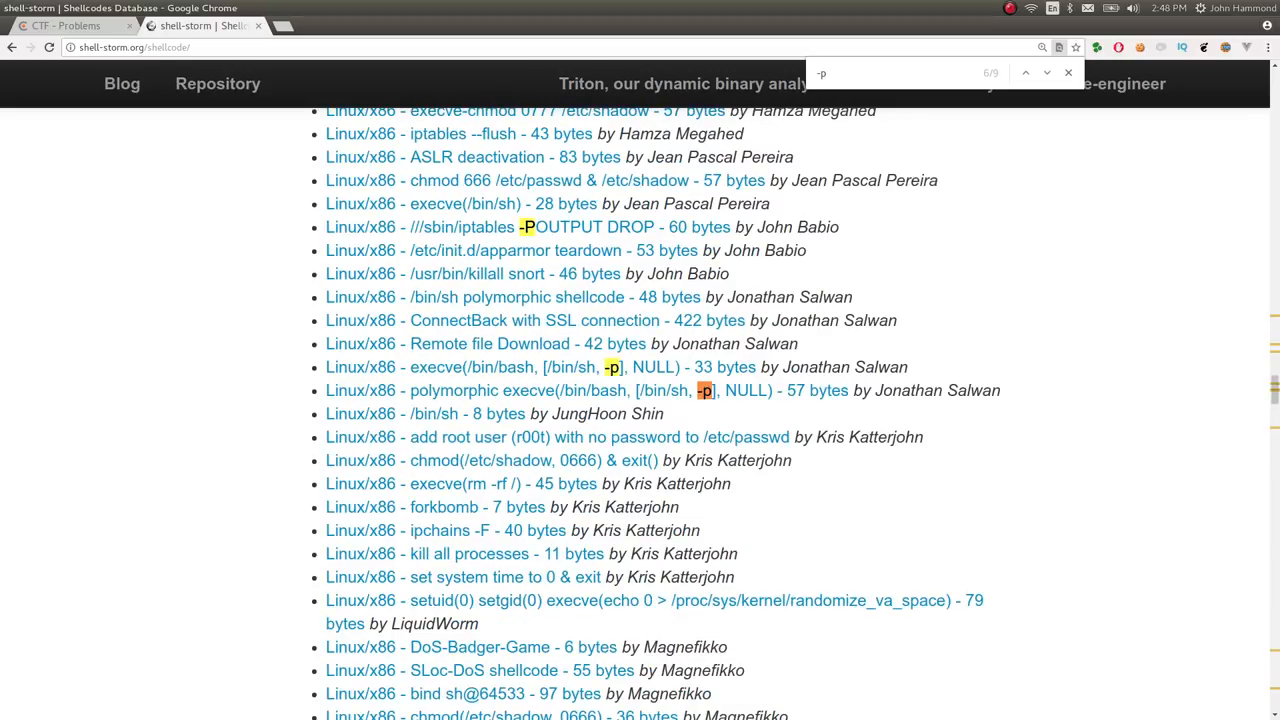
# Find the execve /bin/bash -p shellcode and select its byte string
pyautogui.click(1025, 72)
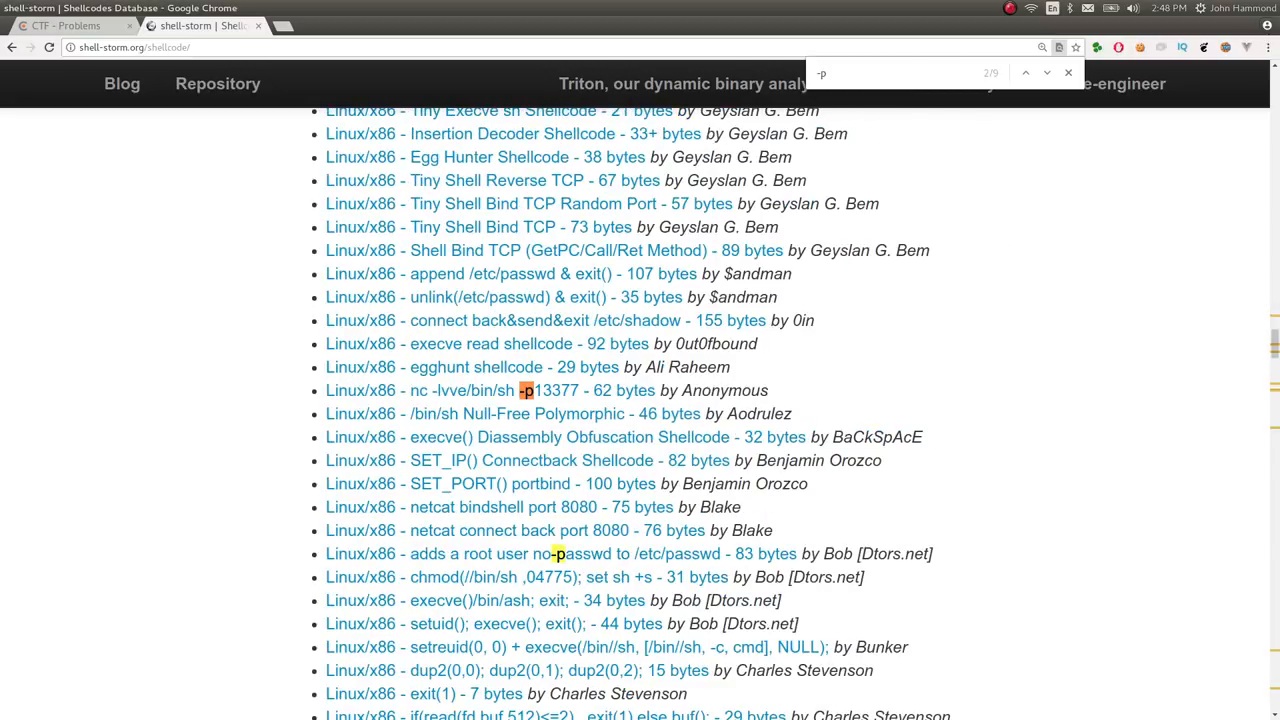
pyautogui.click(1025, 72)
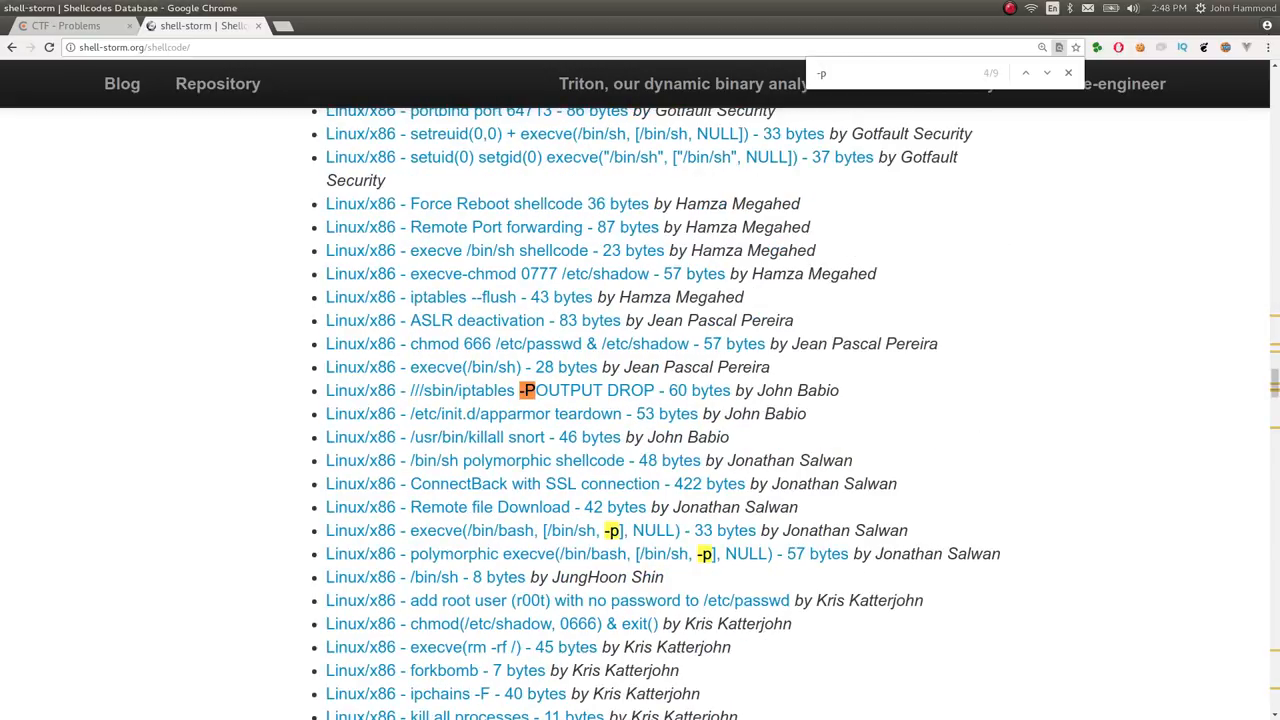
pyautogui.click(1046, 72)
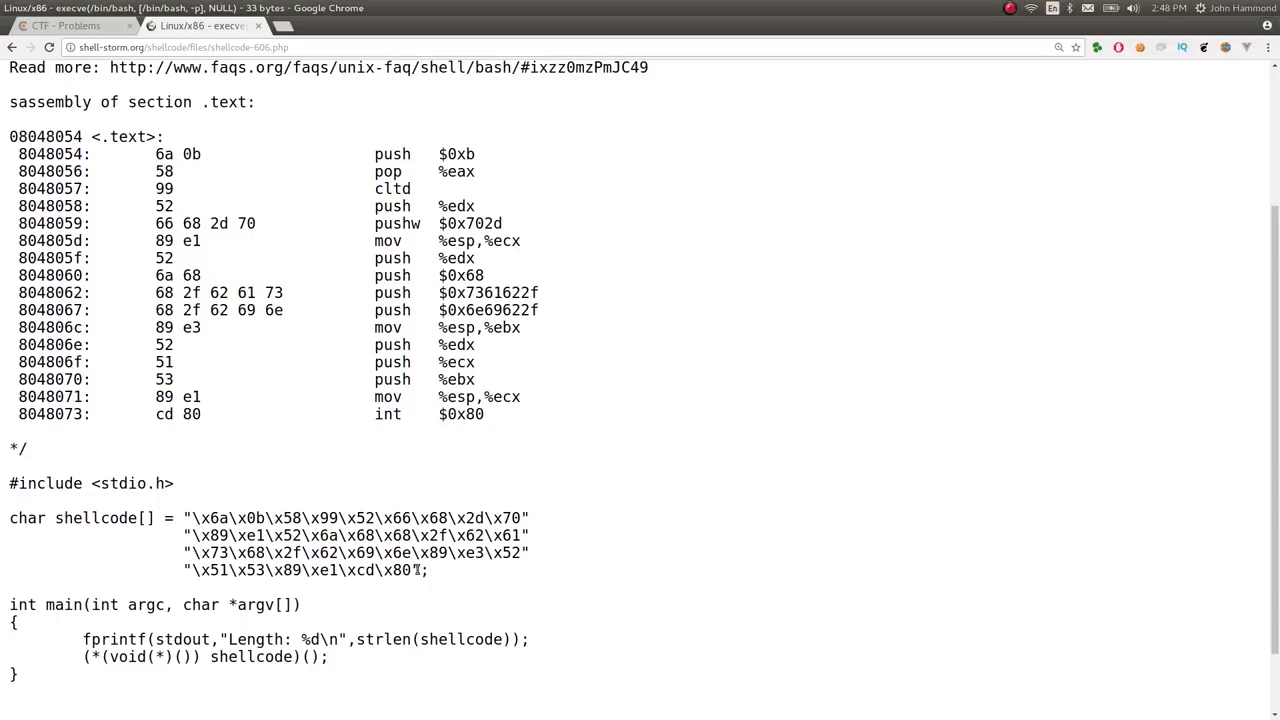
pyautogui.moveTo(192, 518); pyautogui.dragTo(412, 570)
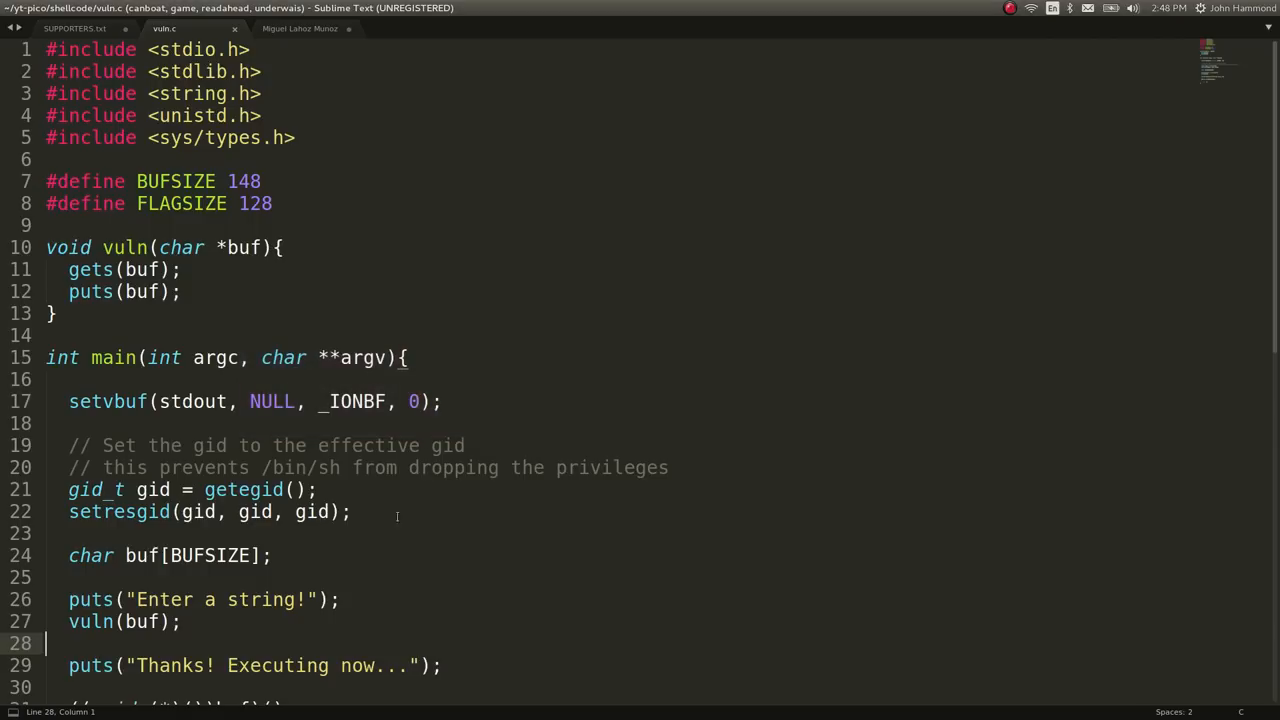
# Paste the shellcode into a new file and join it into one quote-free line
pyautogui.click(340, 28)
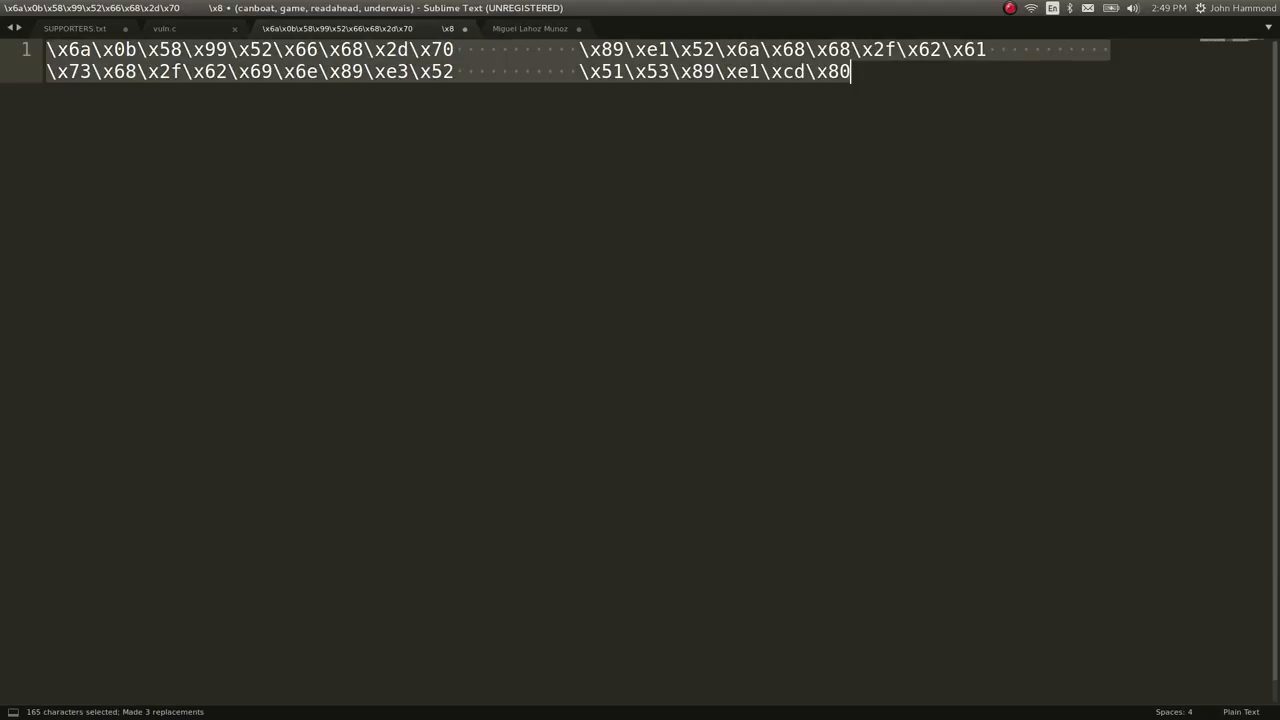
pyautogui.press('ctrl+h')
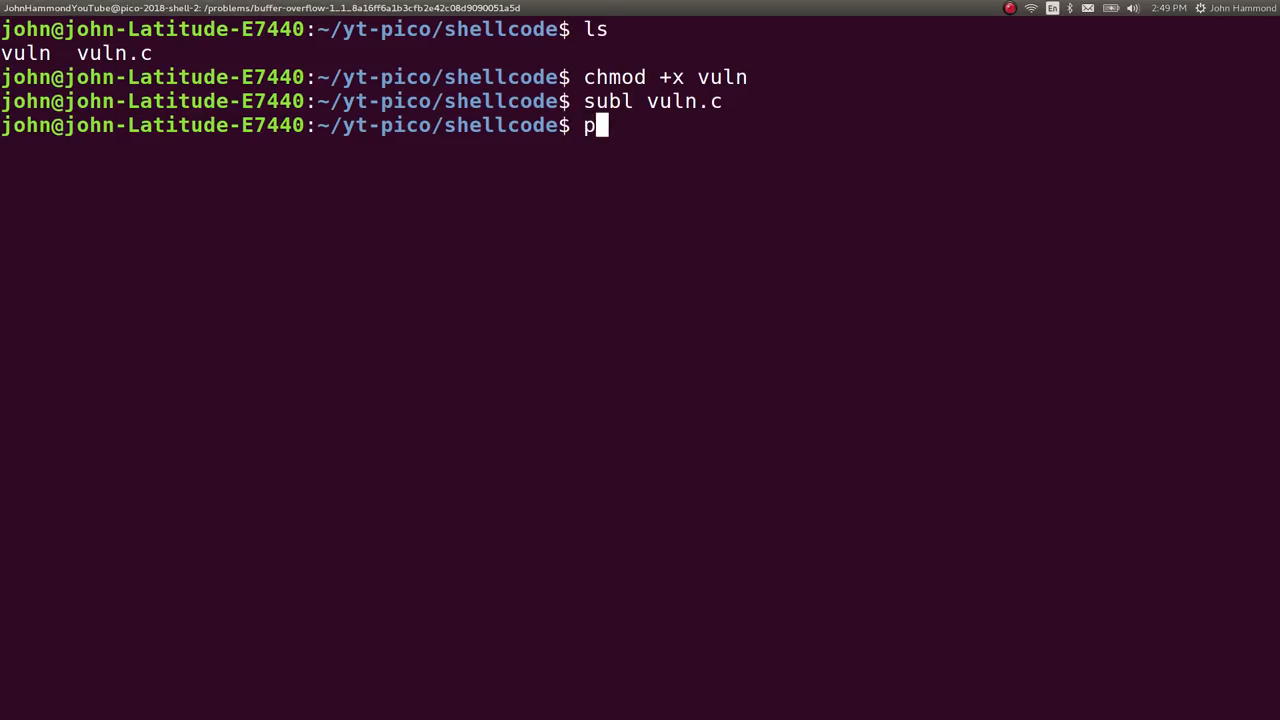
# Pipe the python-printed shellcode with cat into ./vuln, test ls and whoami, then exit
pyautogui.write('ython -c "')
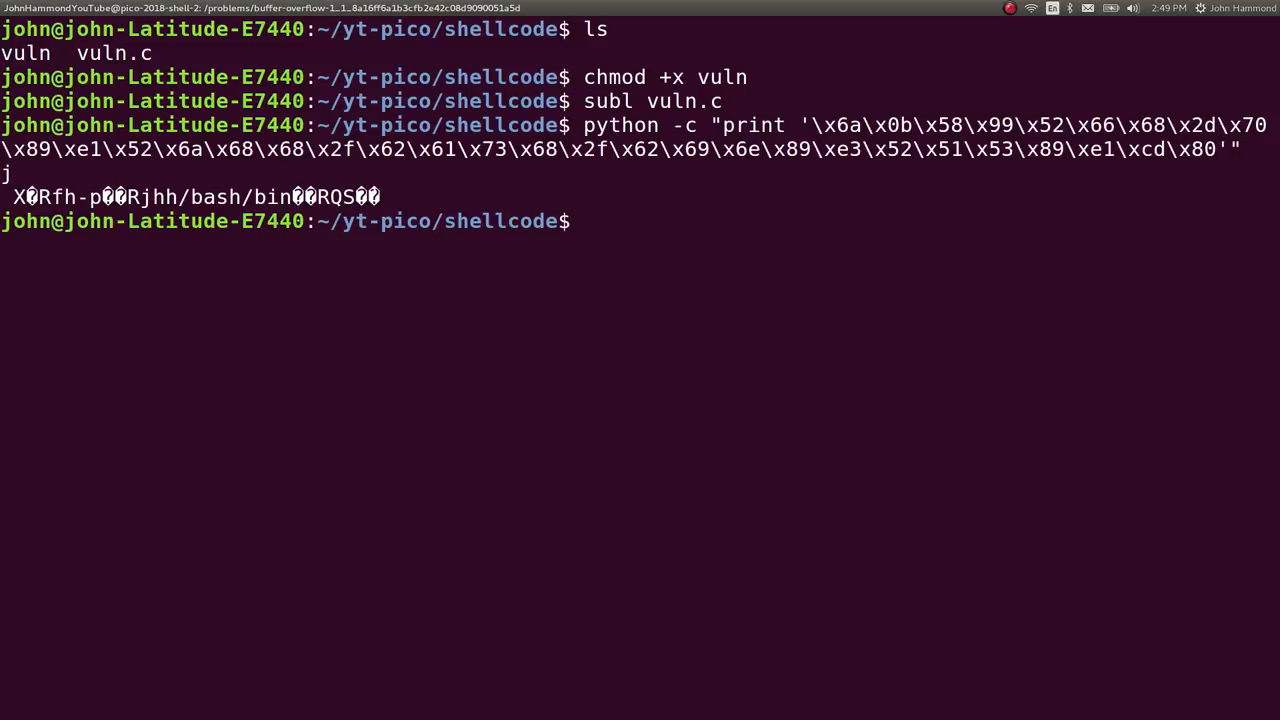
pyautogui.press('Up')
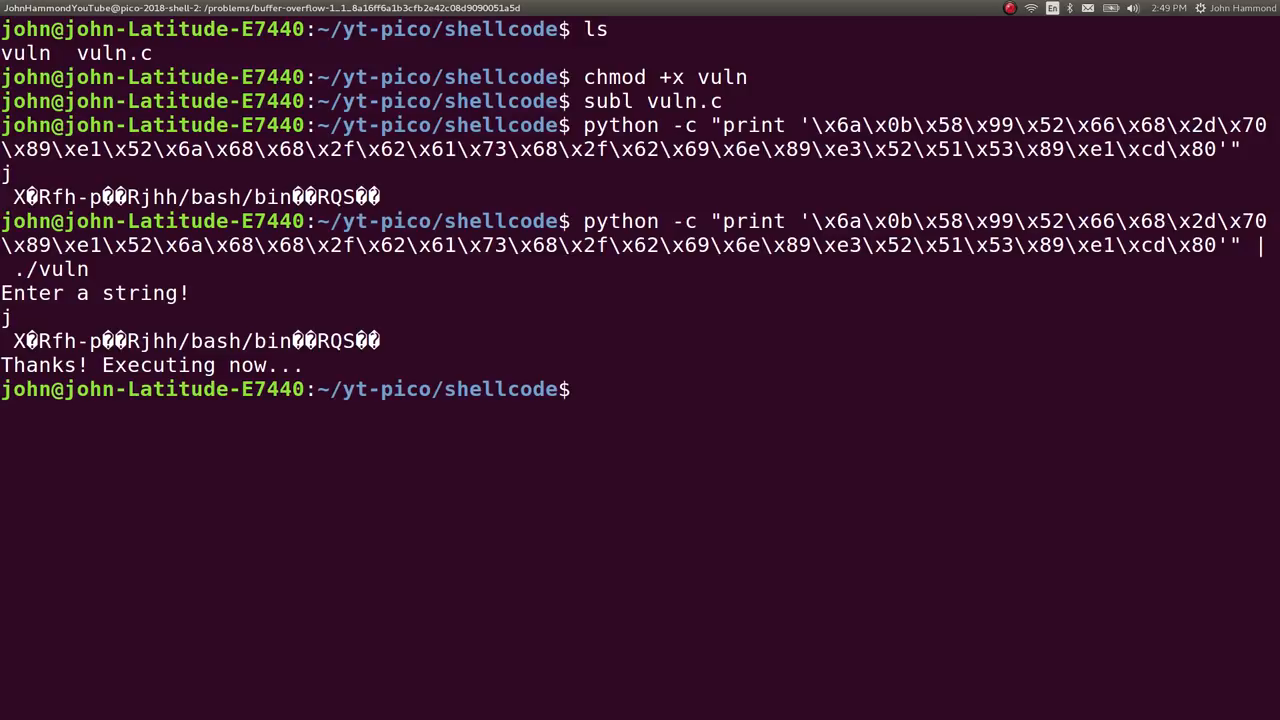
pyautogui.press('Up')
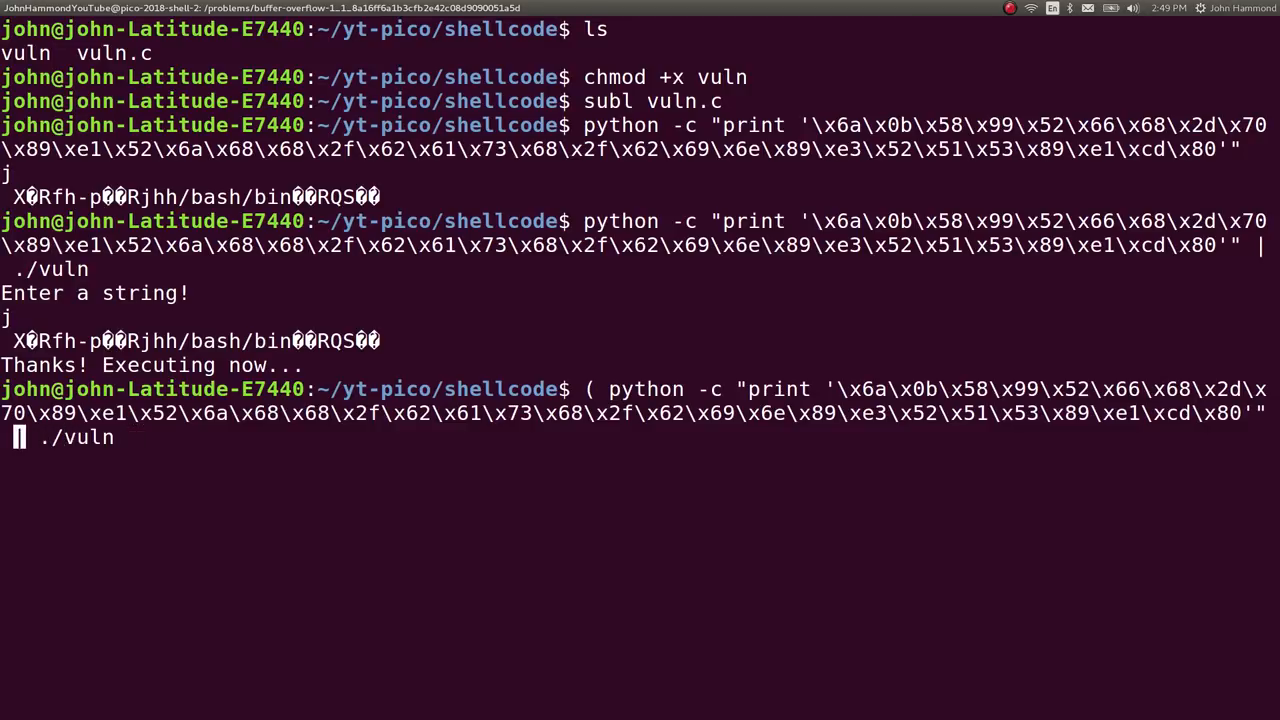
pyautogui.write(')|')
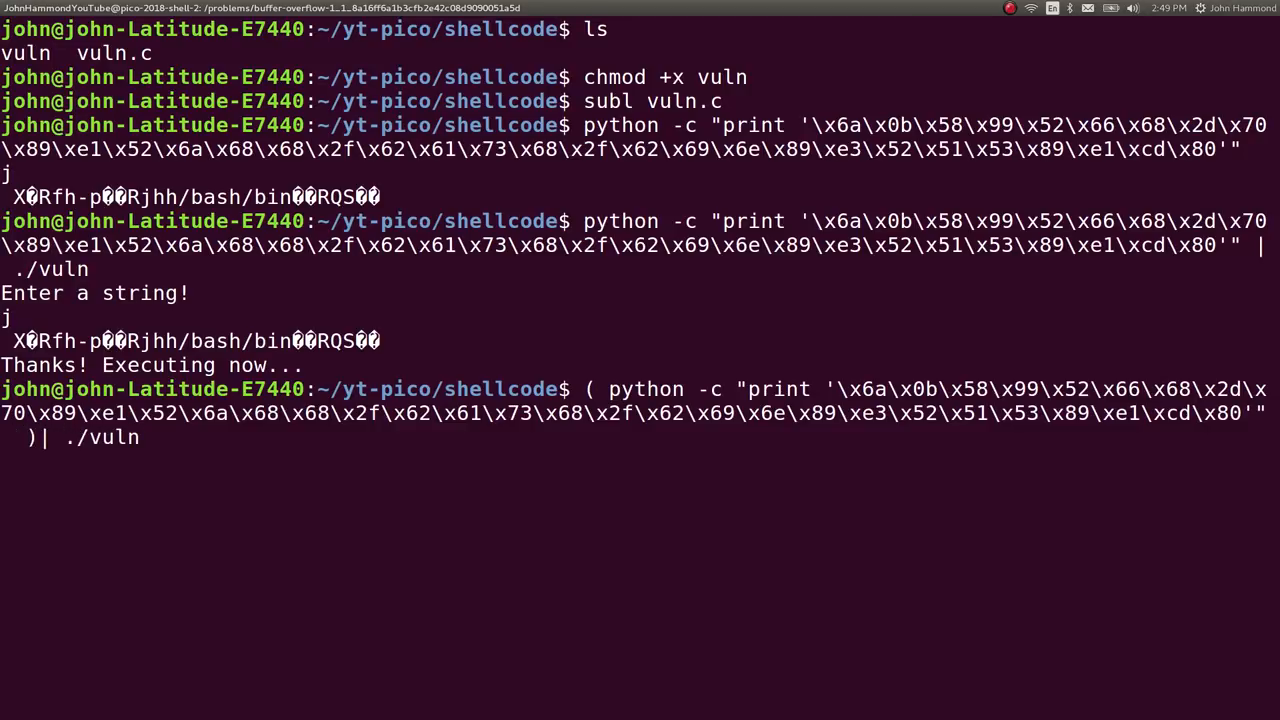
pyautogui.write('; cat')
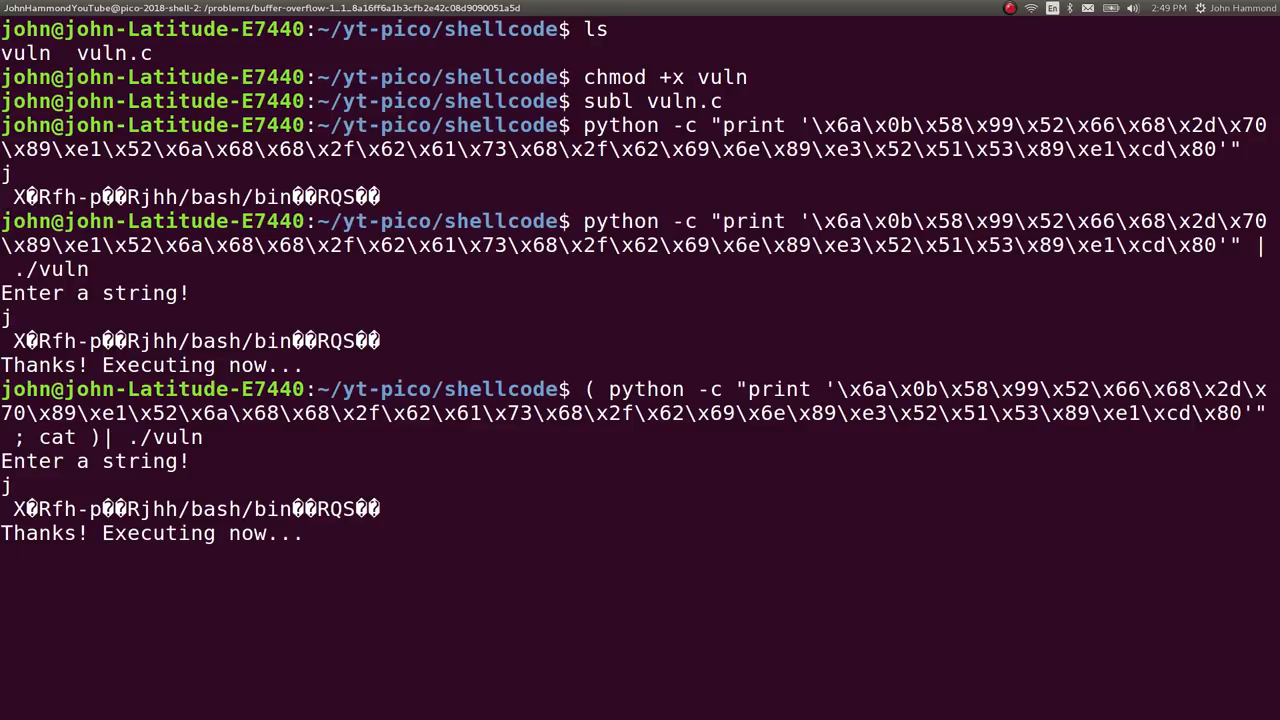
pyautogui.write('ls')
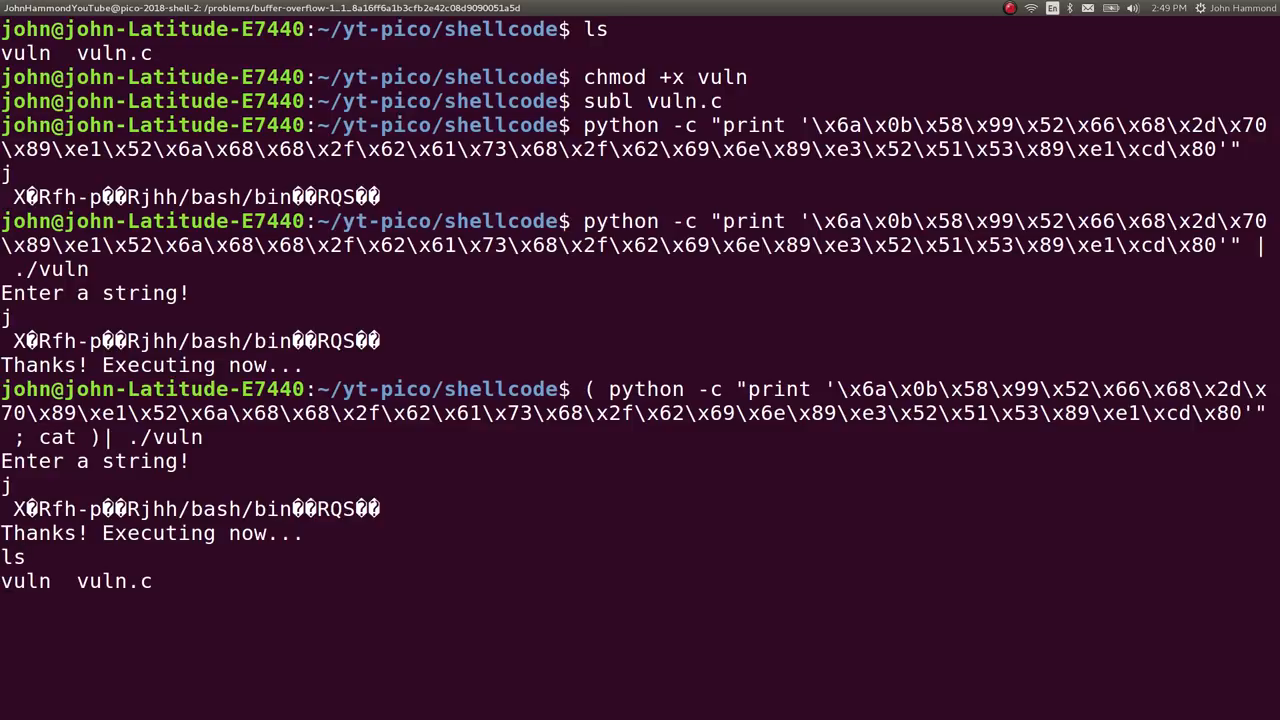
pyautogui.write('whoami')
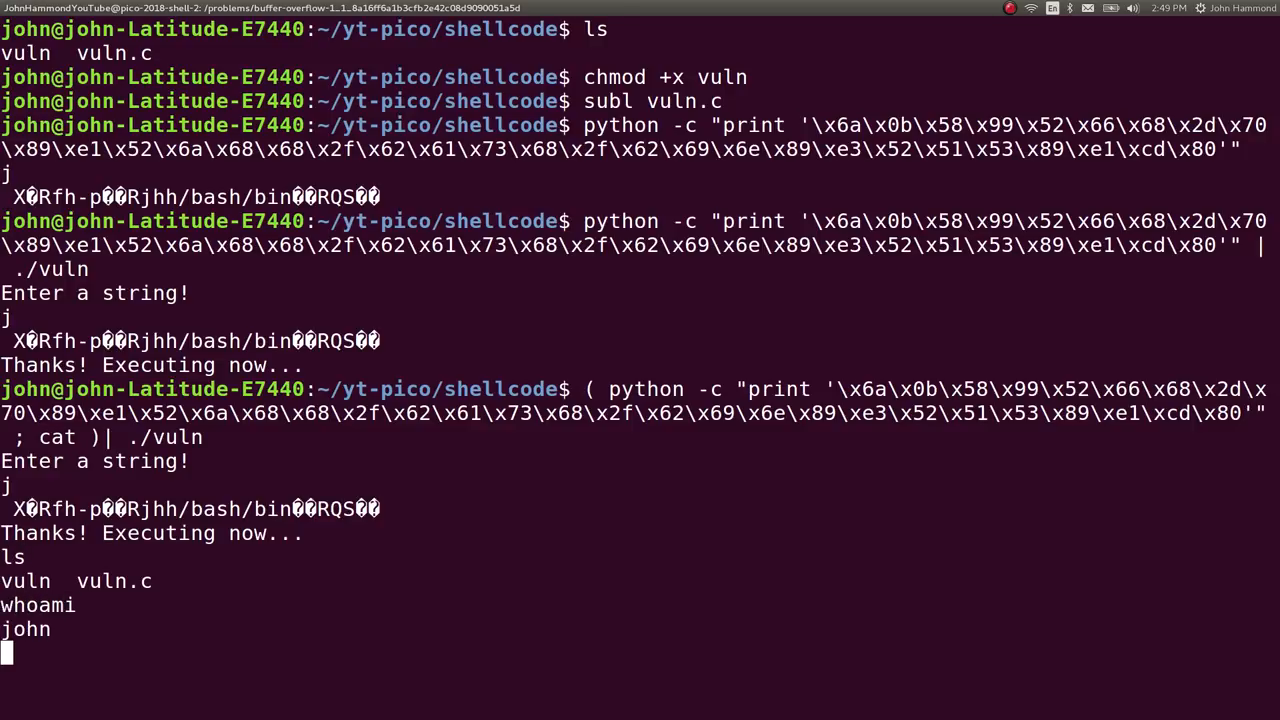
pyautogui.press('ctrl+c')
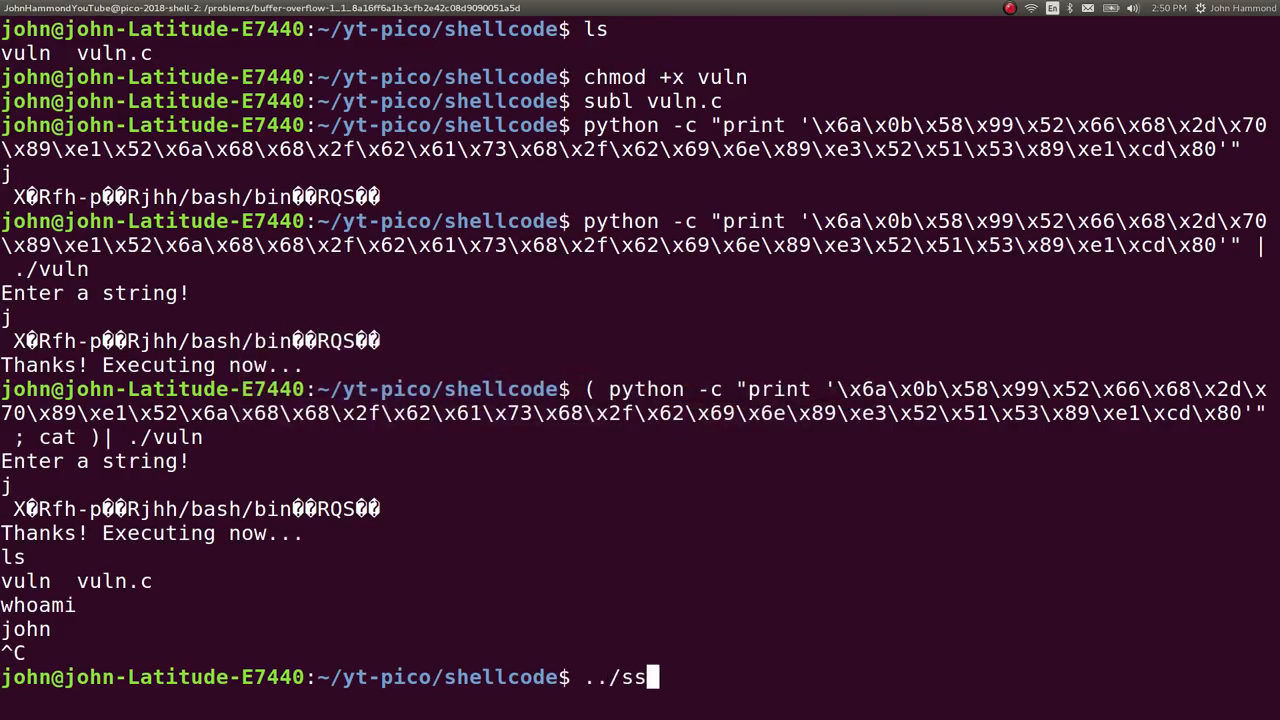
# On the pico server, run the exploit in the shellcode_2 folder and cat flag.txt
pyautogui.write('h.sh')
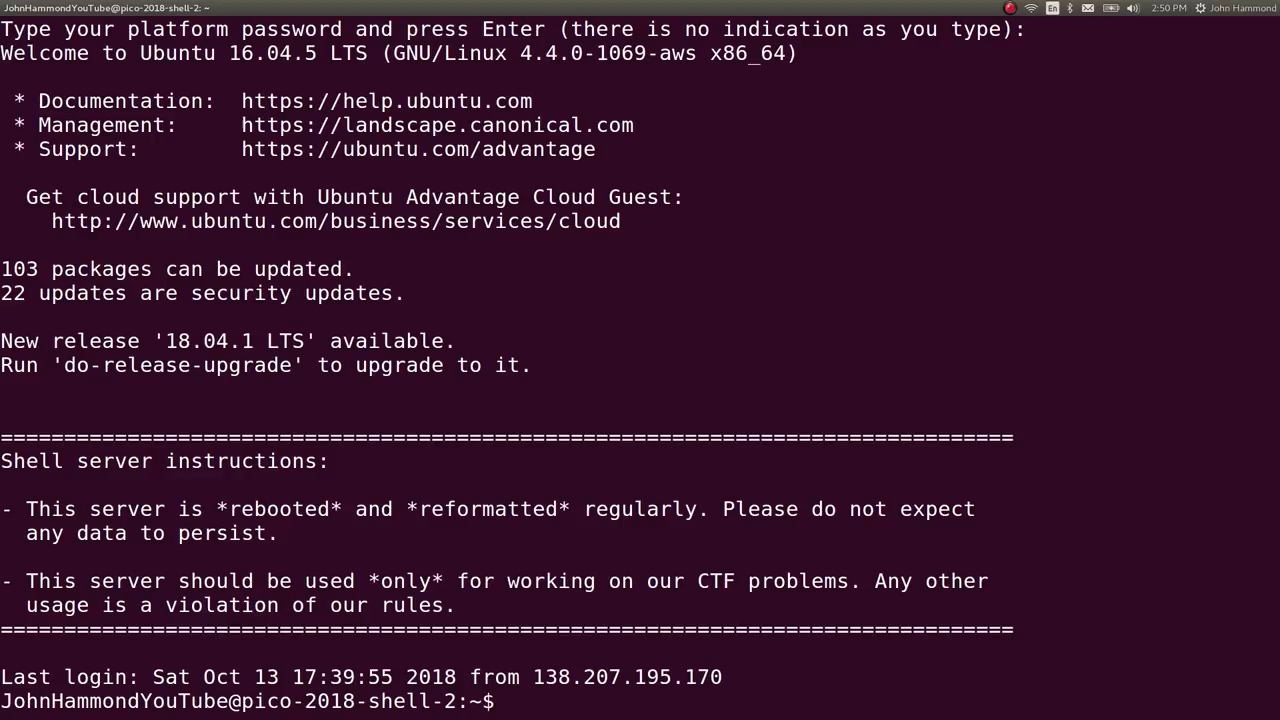
pyautogui.write('cd /problems/shellcode_2_0caa0f1860741079dd0a66ccf032c5f4')
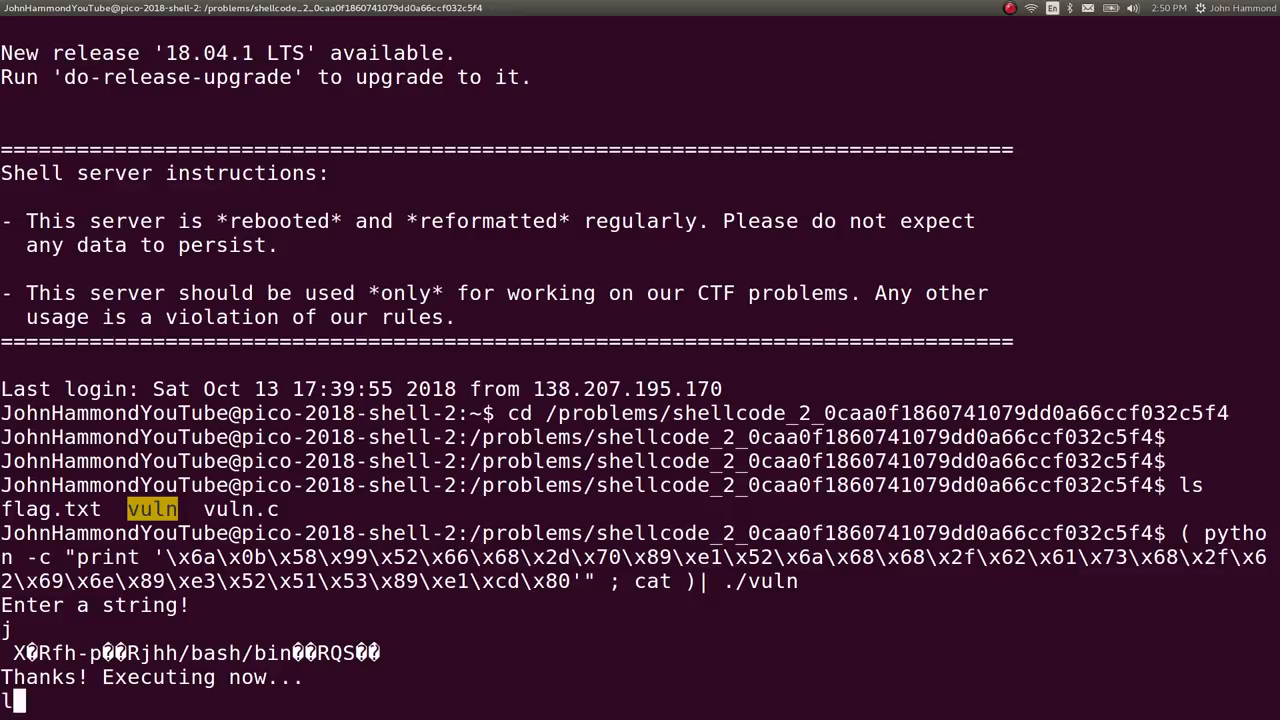
pyautogui.press('Return')
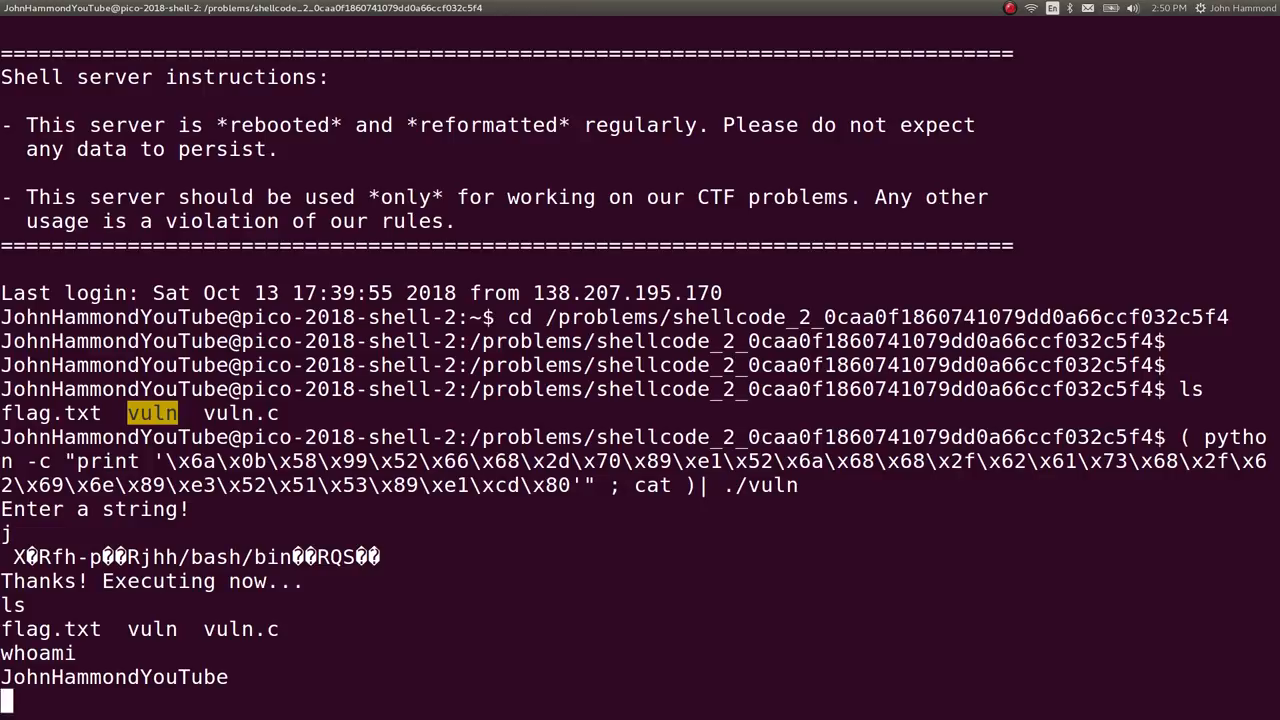
pyautogui.write('cat flag.txt')
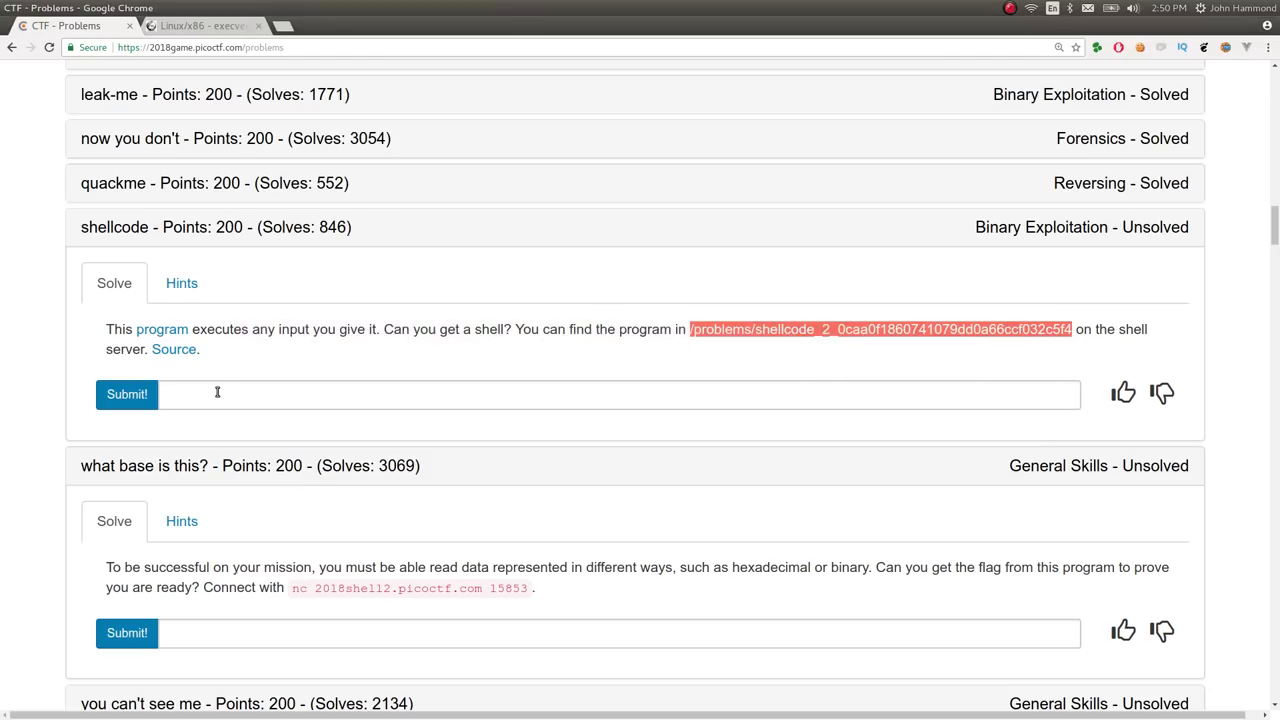
# Submit the flag picoCTF{shellc0de_w00h00_8b811b44} for the shellcode challenge
pyautogui.write('picoCTF{shellc0de_w00h00_8b811b44}')
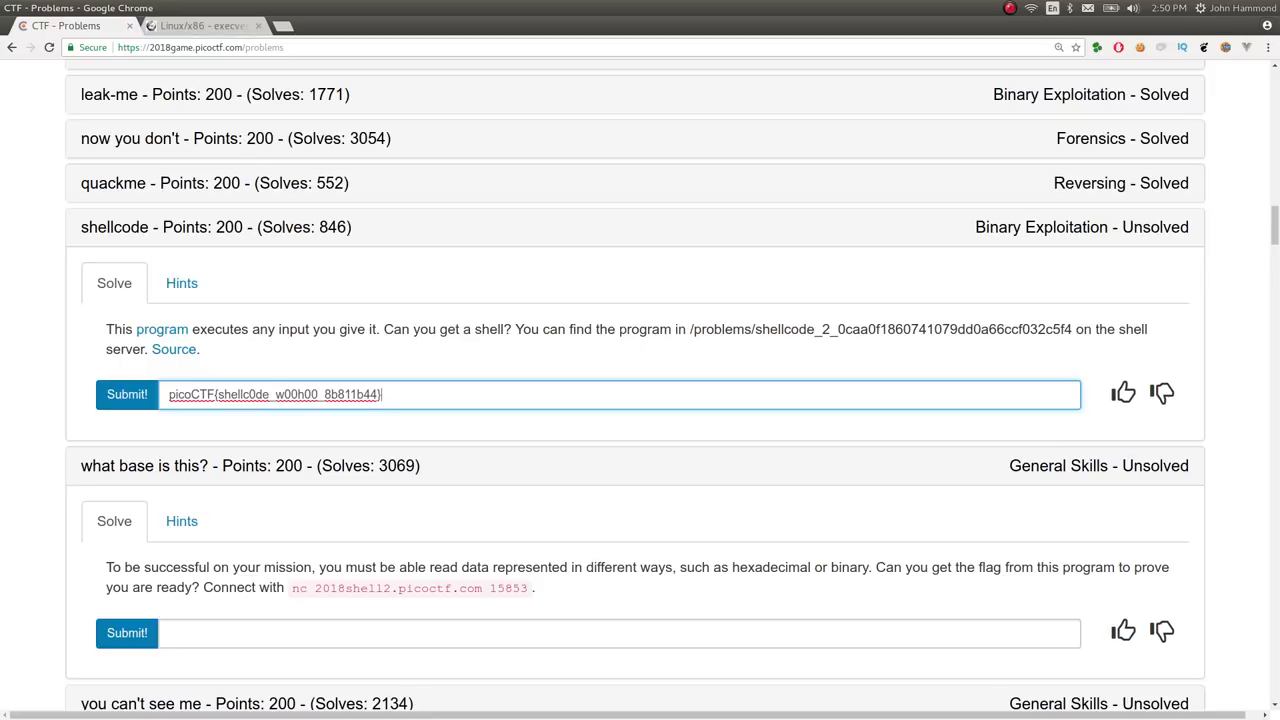
pyautogui.click(127, 394)
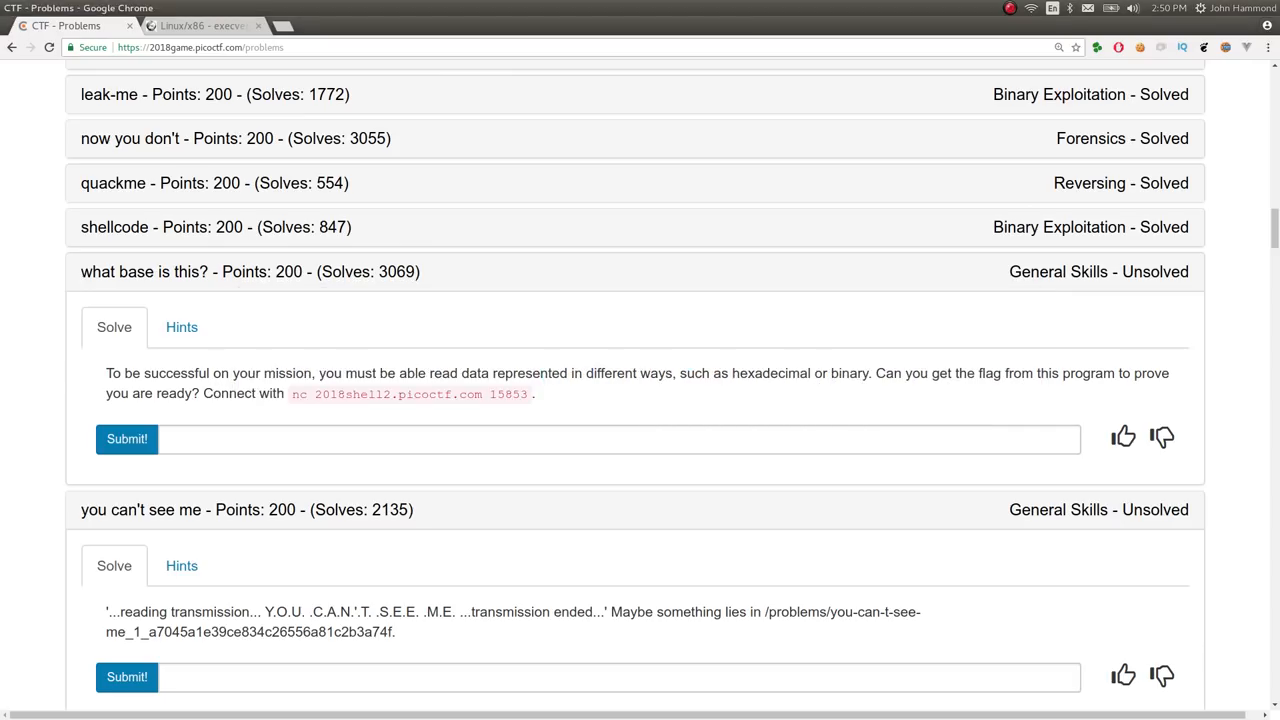
pyautogui.click(200, 25)
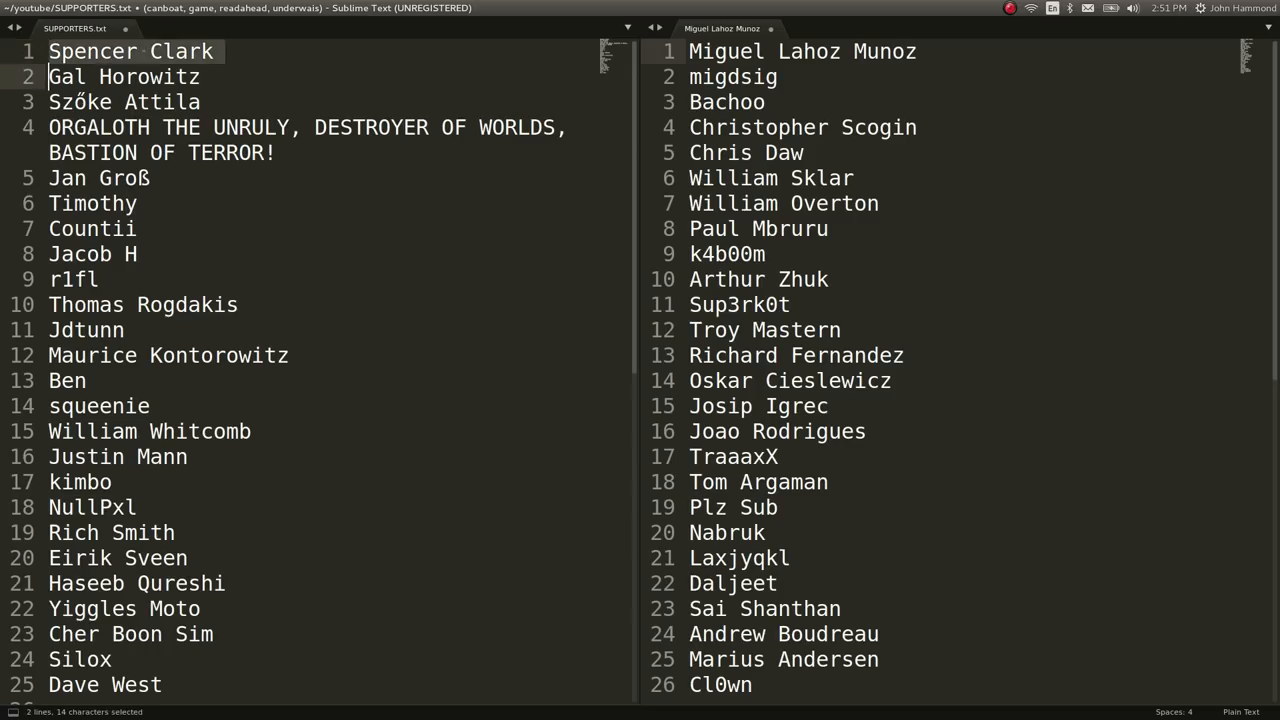
pyautogui.press('ctrl+a')
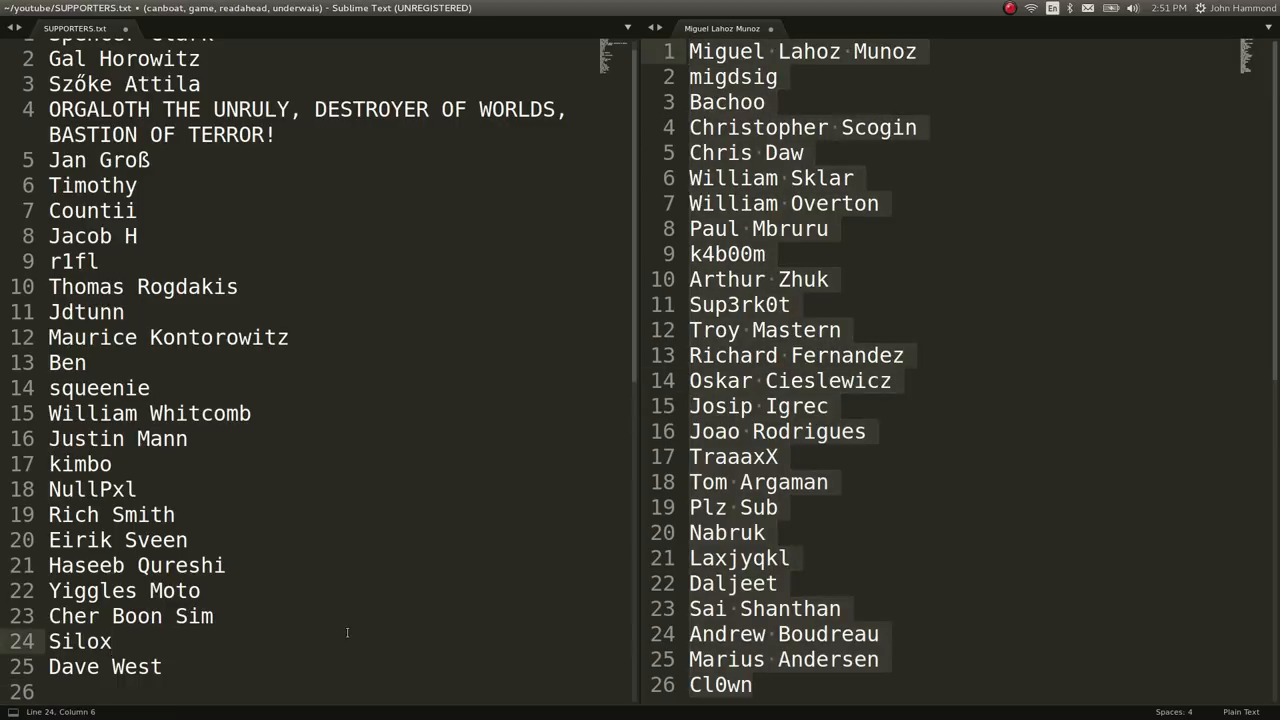
pyautogui.click(113, 641)
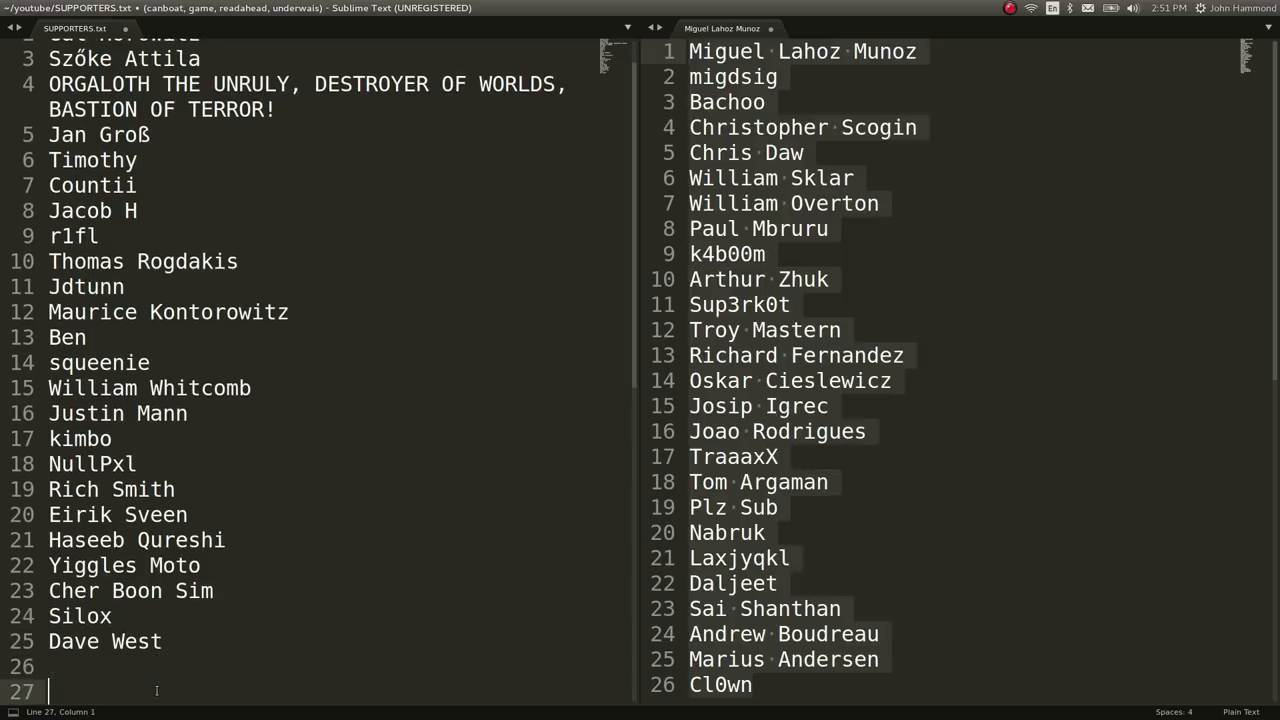
pyautogui.write('vsdlhvoidsnplea')
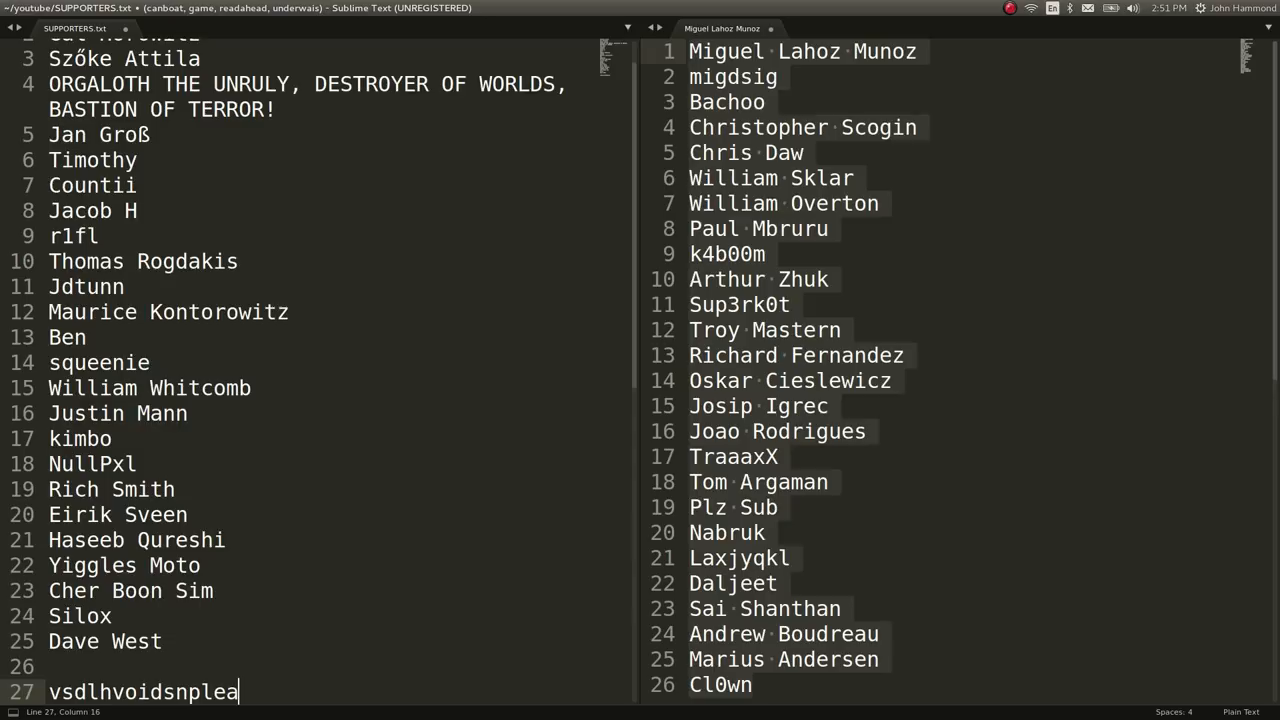
pyautogui.write('se subscribevsohidiv')
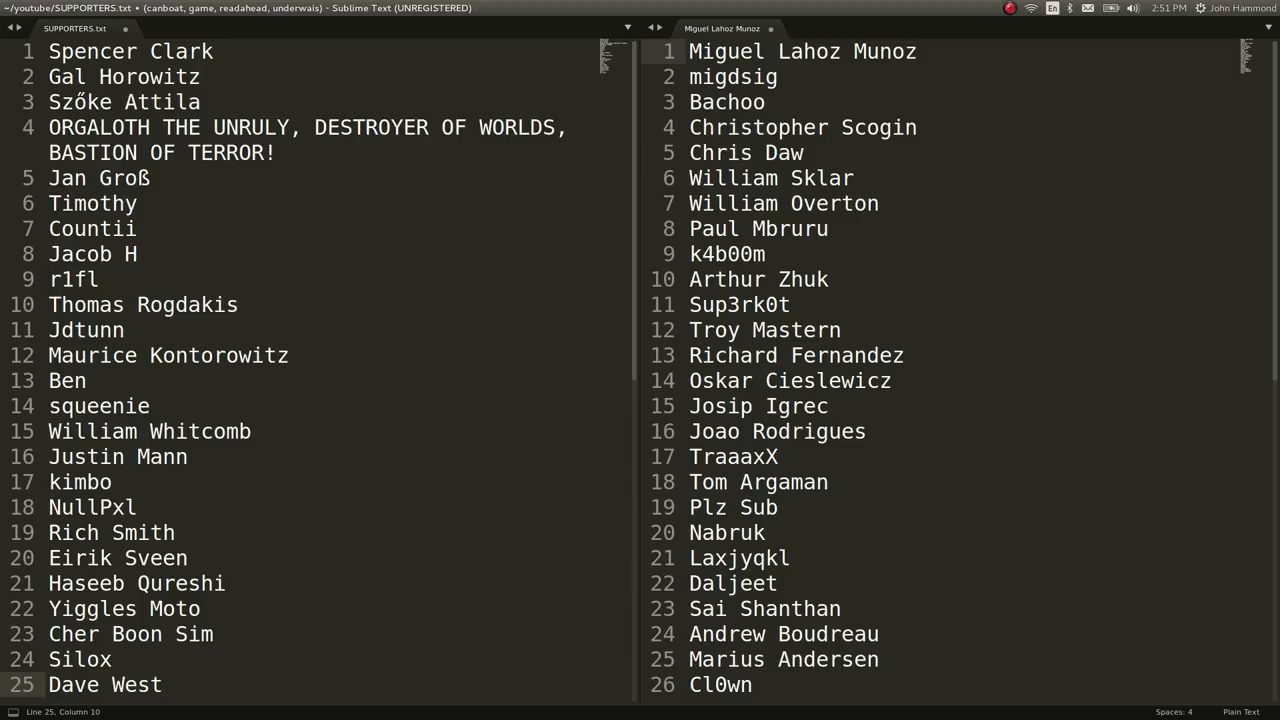
pyautogui.click(160, 685)
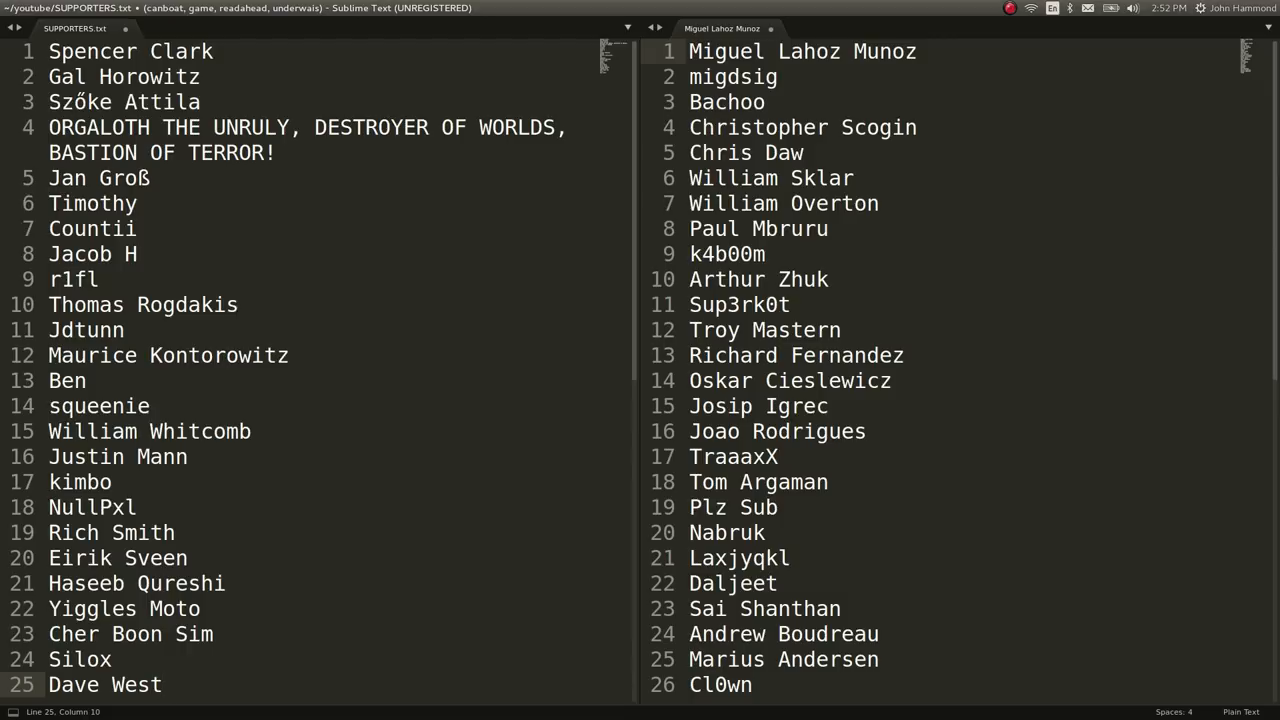
pyautogui.click(162, 685)
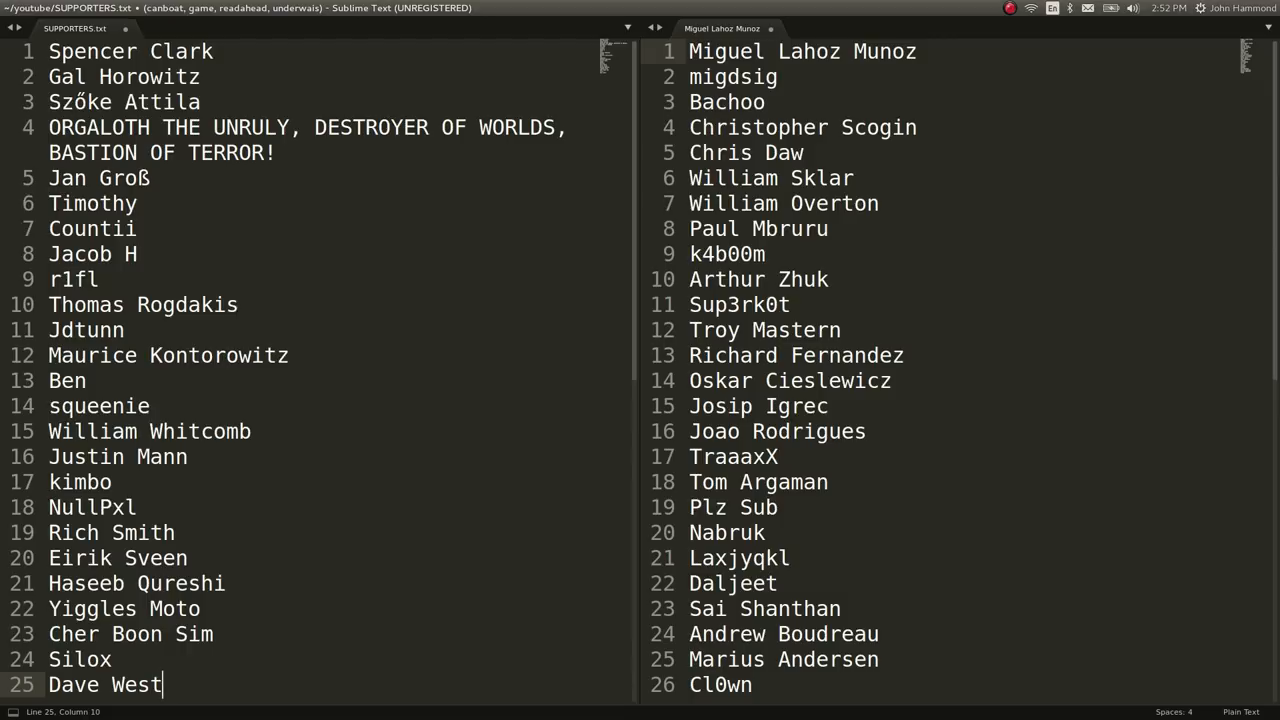